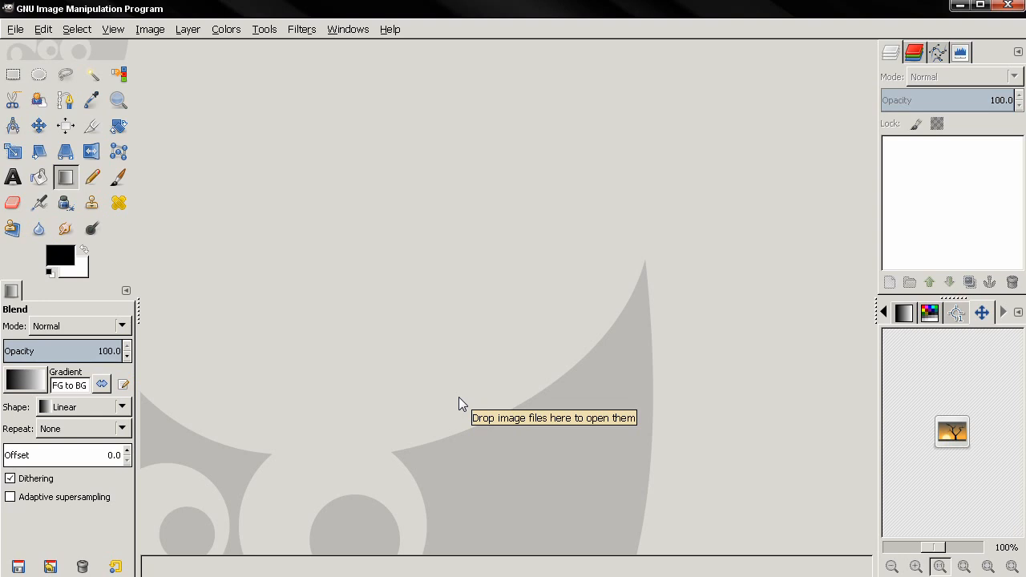
{"action": "mouse_move", "coordinate": [432, 381]}
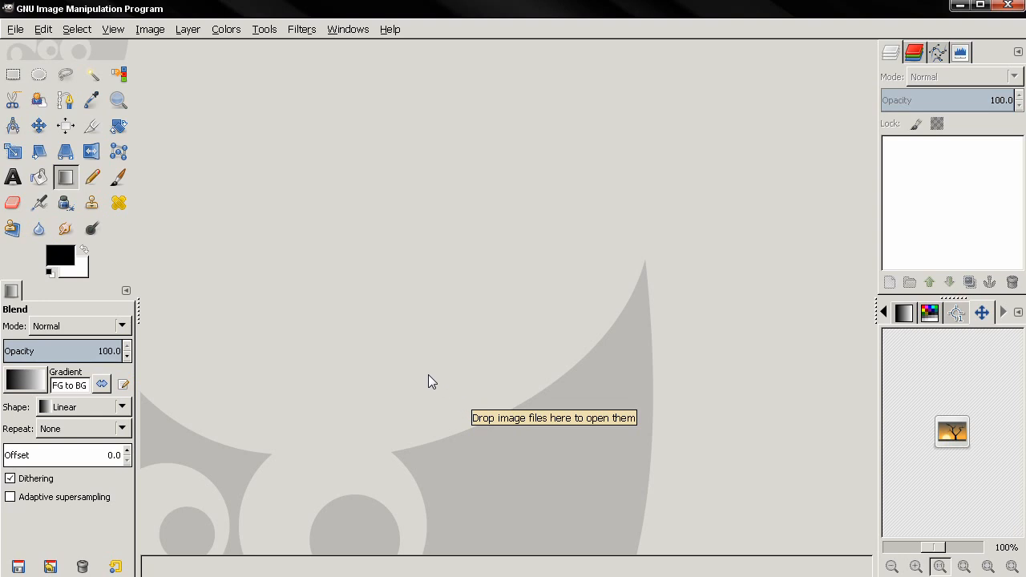
{"action": "mouse_move", "coordinate": [310, 339]}
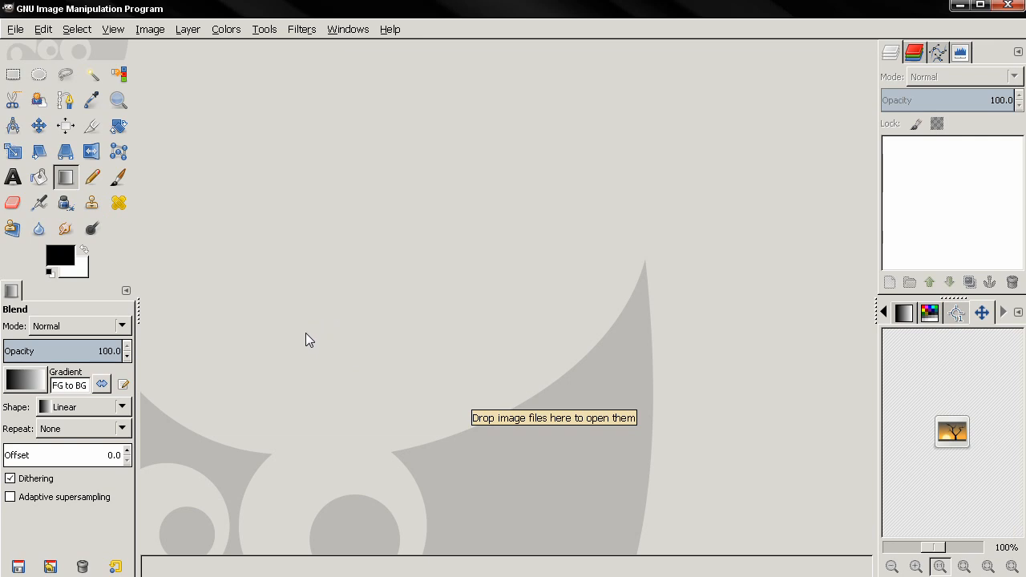
{"action": "mouse_move", "coordinate": [324, 313]}
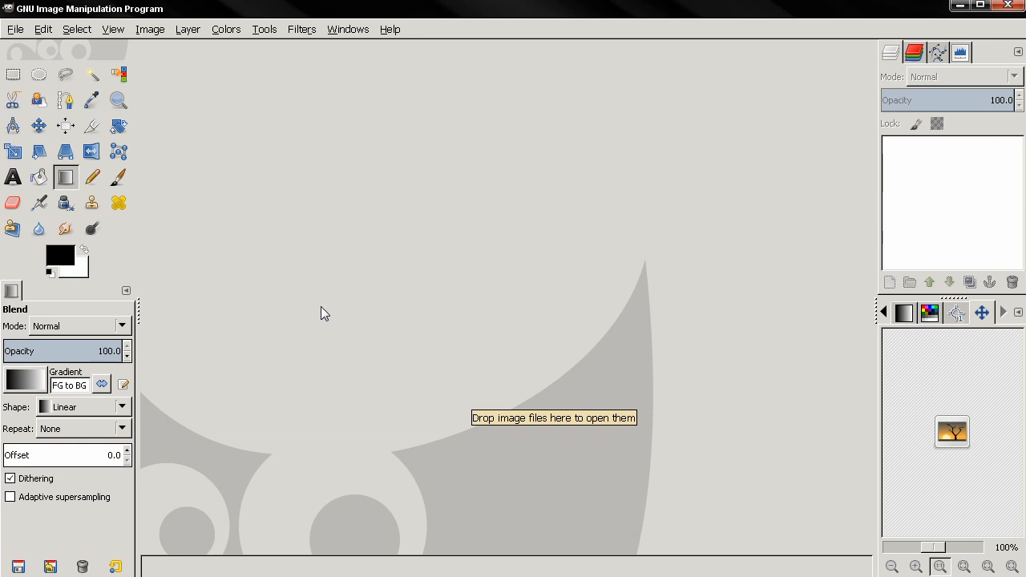
{"action": "mouse_move", "coordinate": [281, 289]}
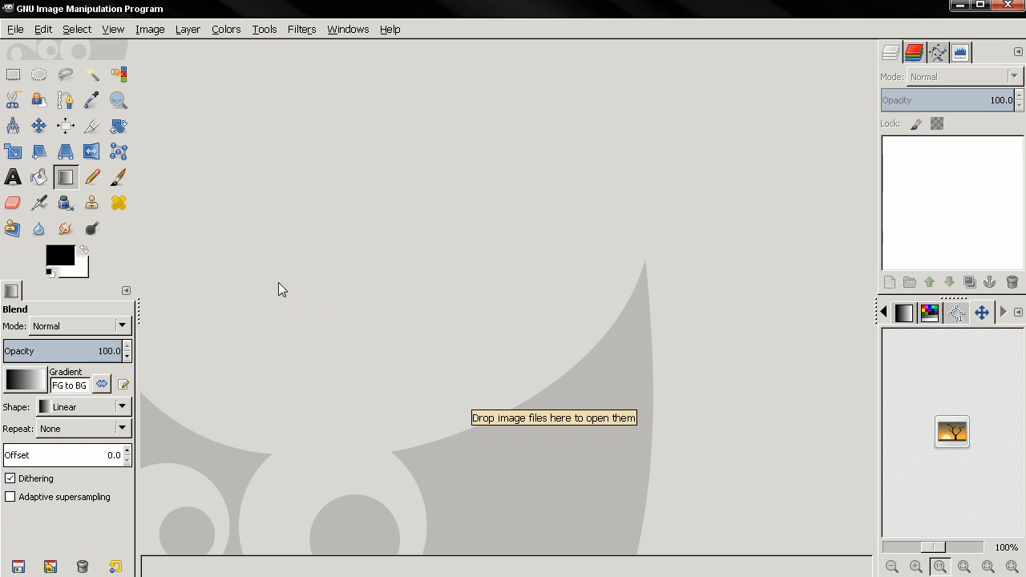
{"action": "mouse_move", "coordinate": [250, 265]}
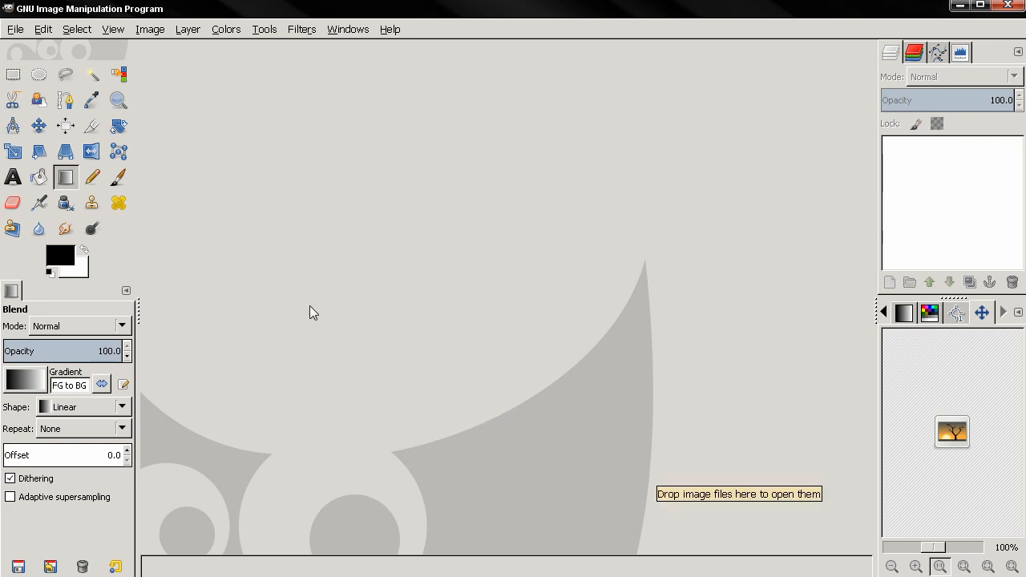
{"action": "mouse_move", "coordinate": [298, 289]}
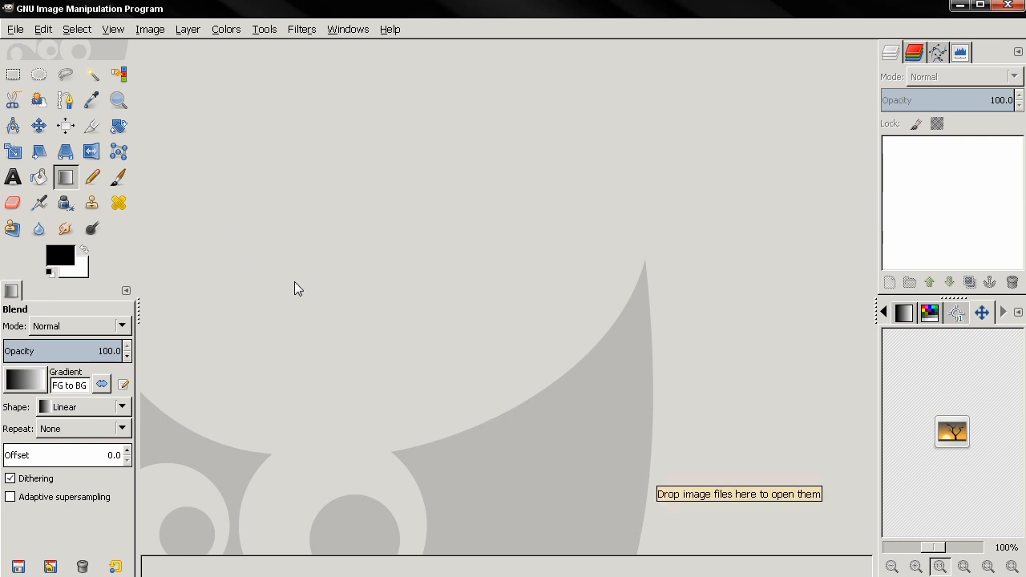
{"action": "mouse_move", "coordinate": [304, 264]}
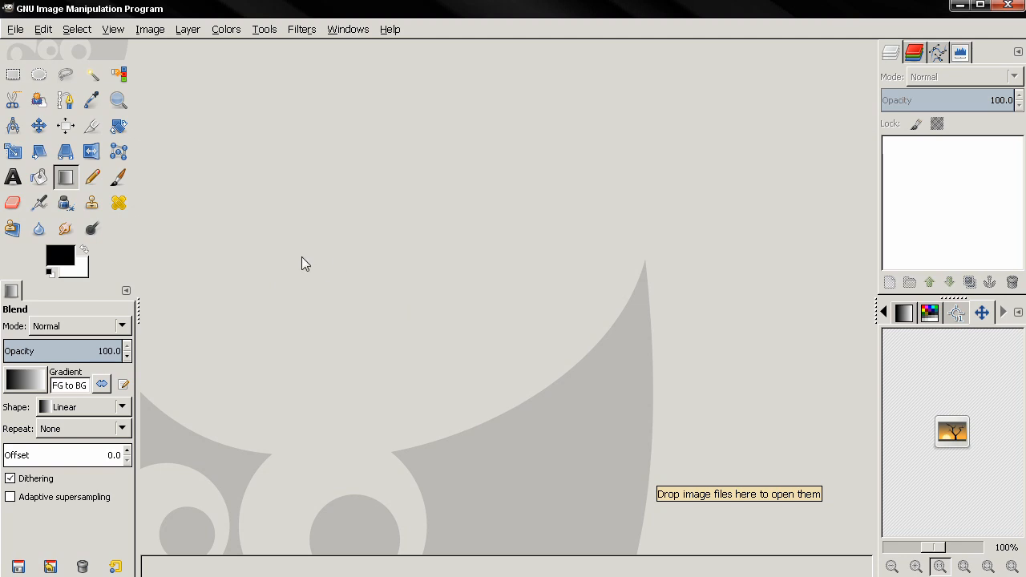
{"action": "mouse_move", "coordinate": [416, 275]}
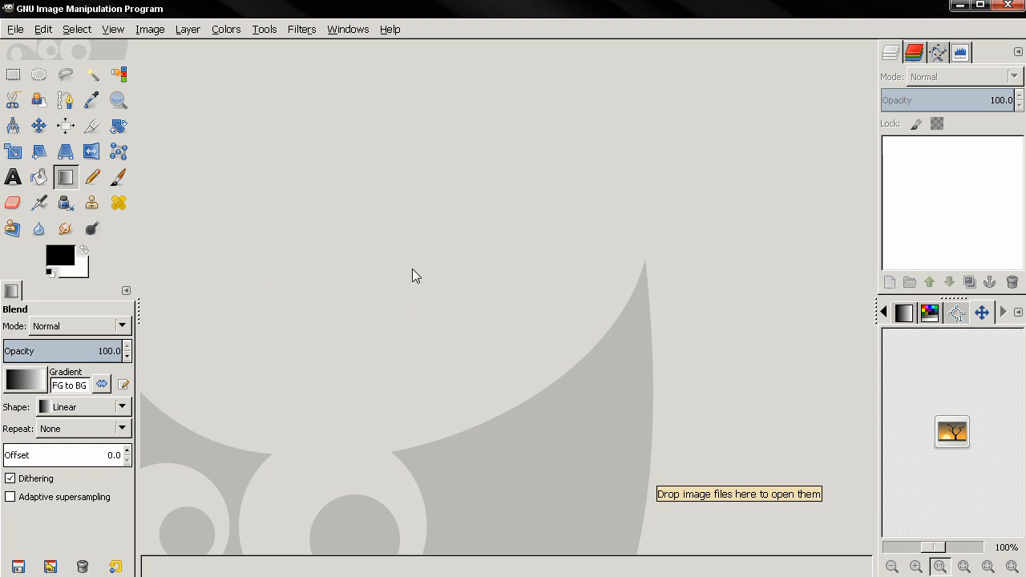
{"action": "mouse_move", "coordinate": [280, 220]}
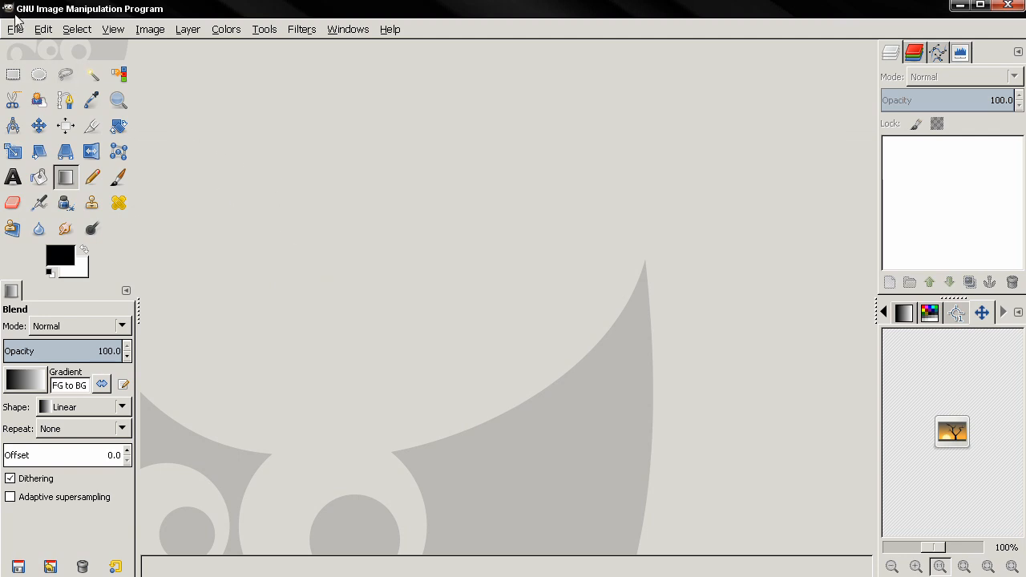
{"action": "mouse_move", "coordinate": [246, 232]}
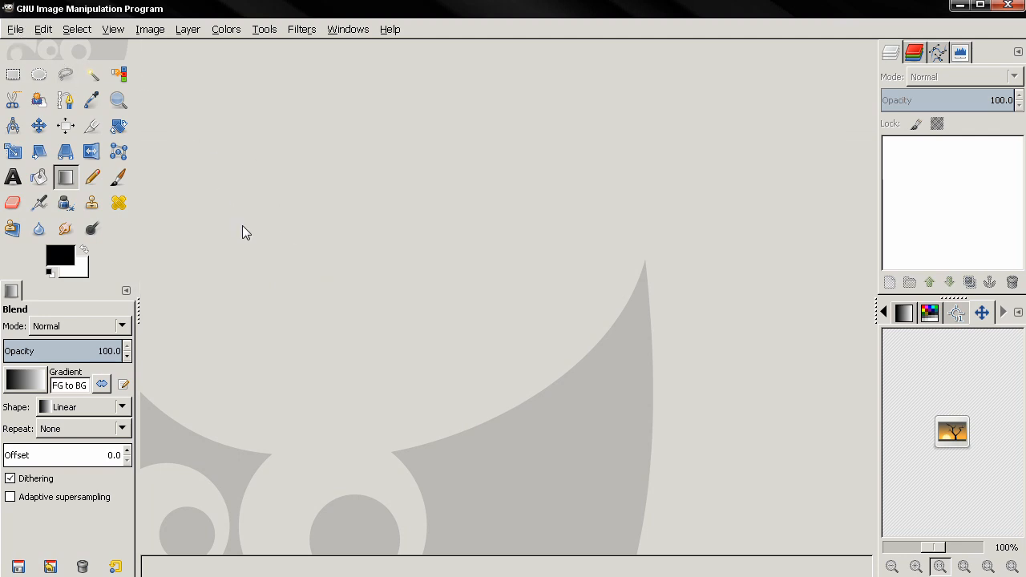
{"action": "mouse_move", "coordinate": [281, 246]}
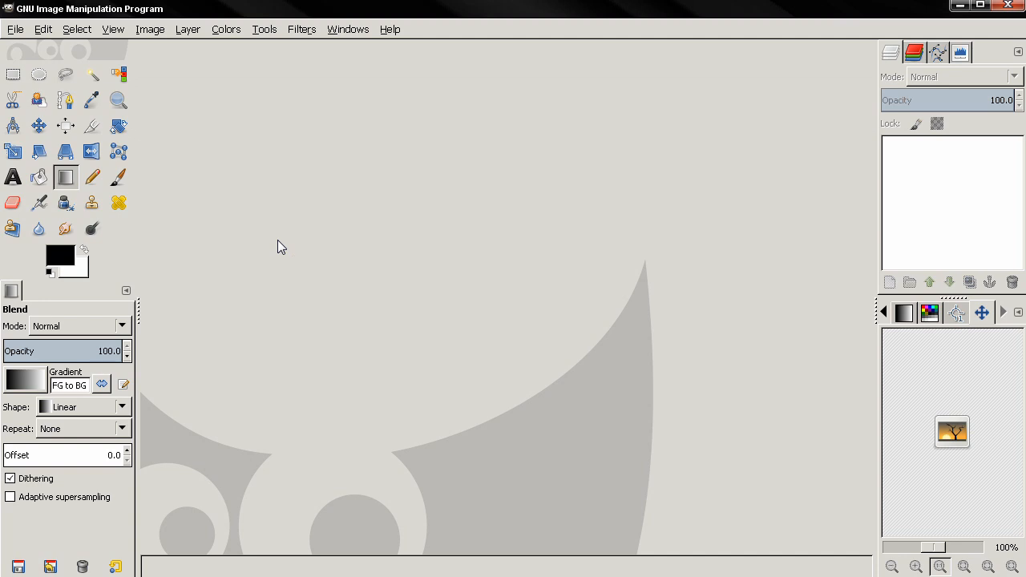
{"action": "mouse_move", "coordinate": [92, 229]}
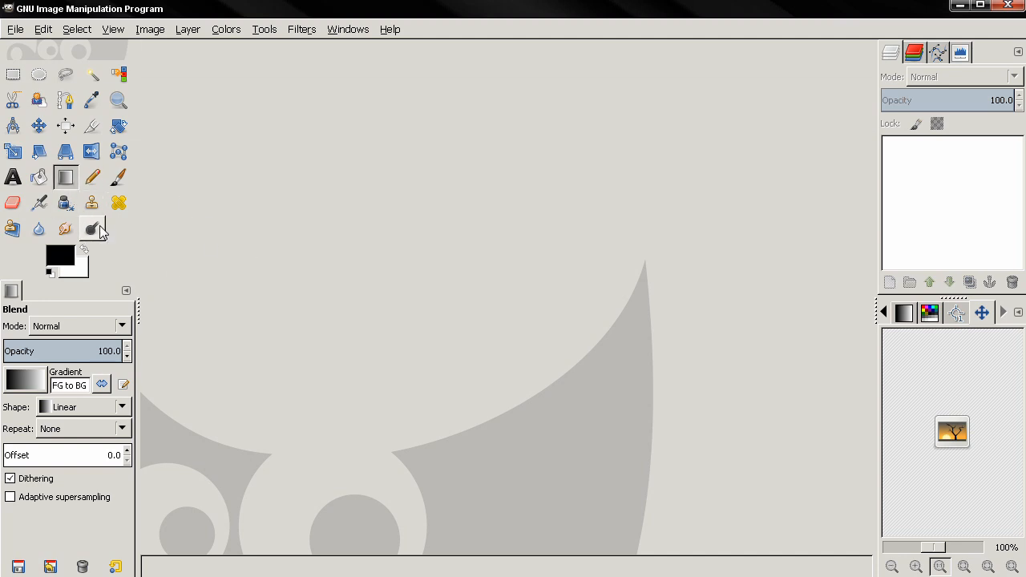
{"action": "mouse_move", "coordinate": [221, 265]}
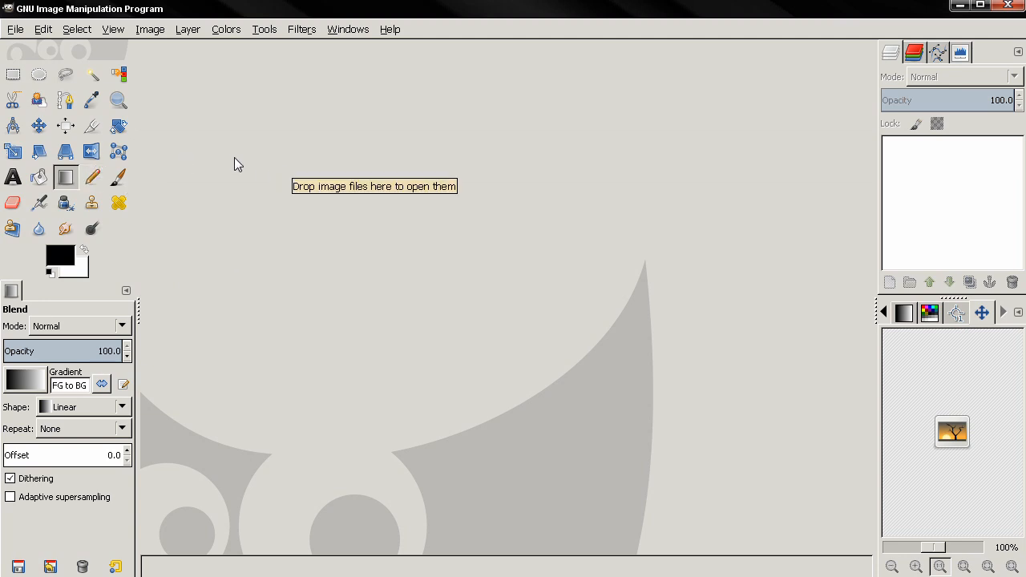
{"action": "mouse_move", "coordinate": [265, 179]}
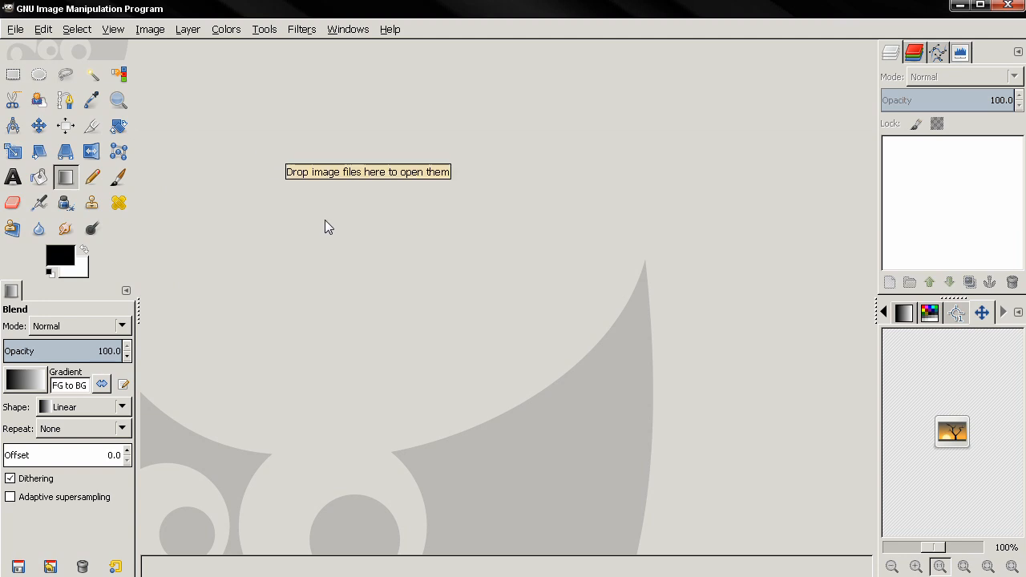
{"action": "mouse_move", "coordinate": [362, 265]}
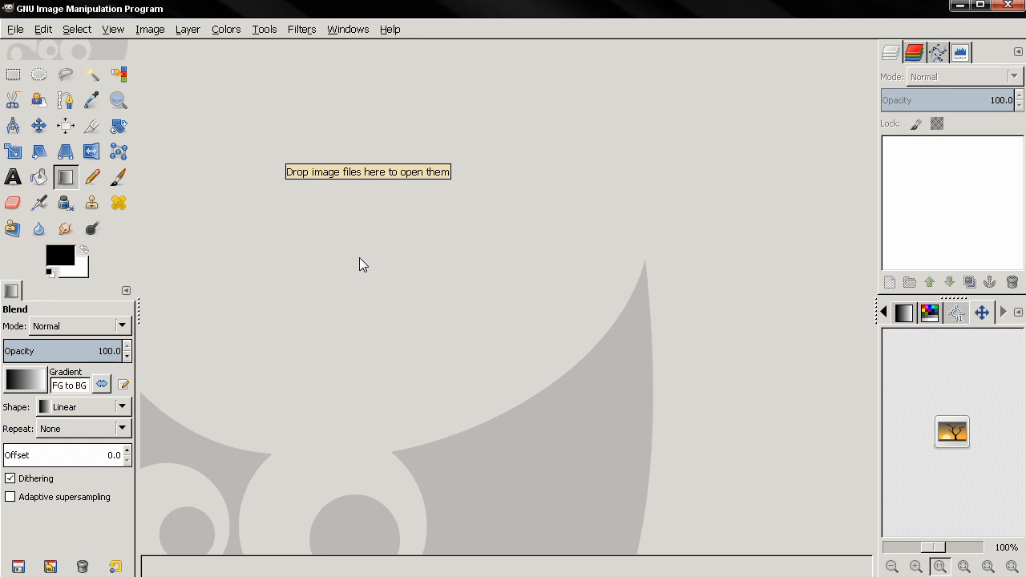
{"action": "mouse_move", "coordinate": [290, 258]}
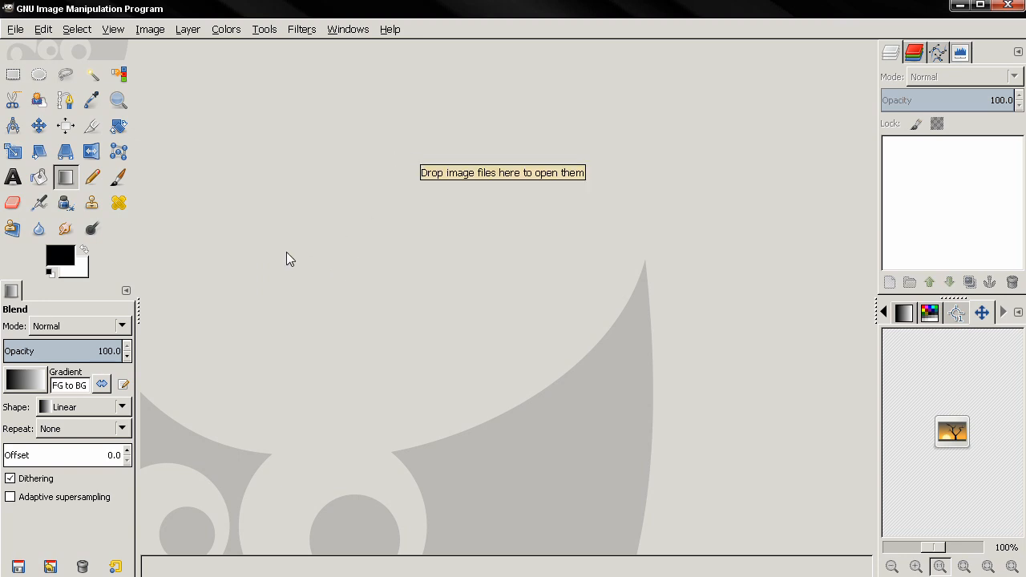
{"action": "mouse_move", "coordinate": [241, 128]}
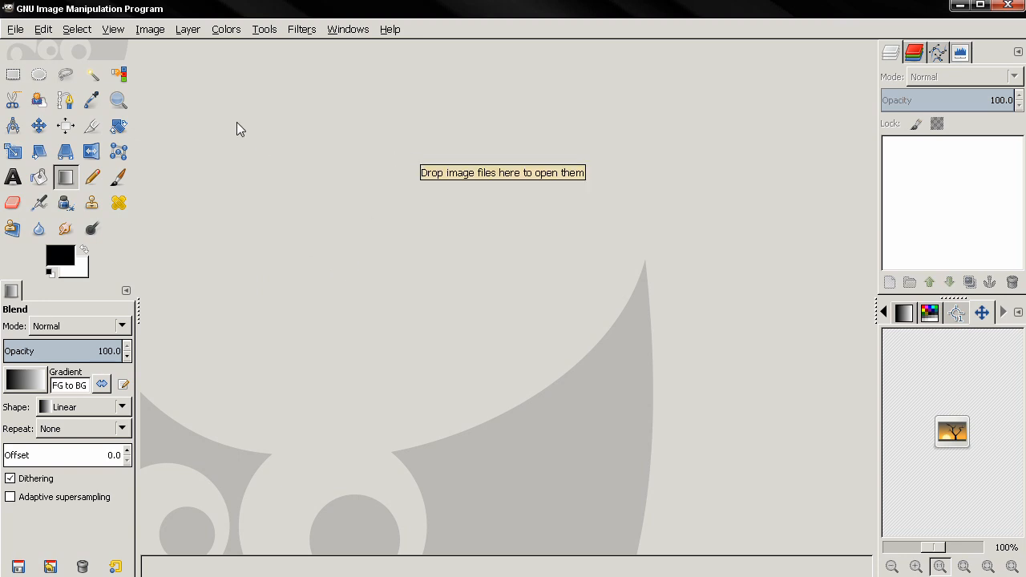
{"action": "mouse_move", "coordinate": [342, 246]}
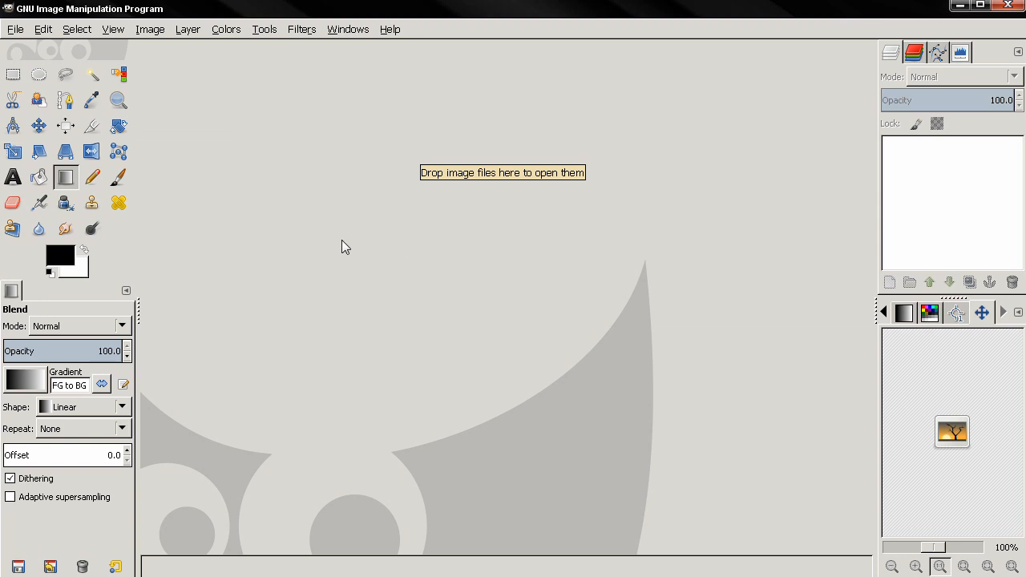
{"action": "mouse_move", "coordinate": [304, 219]}
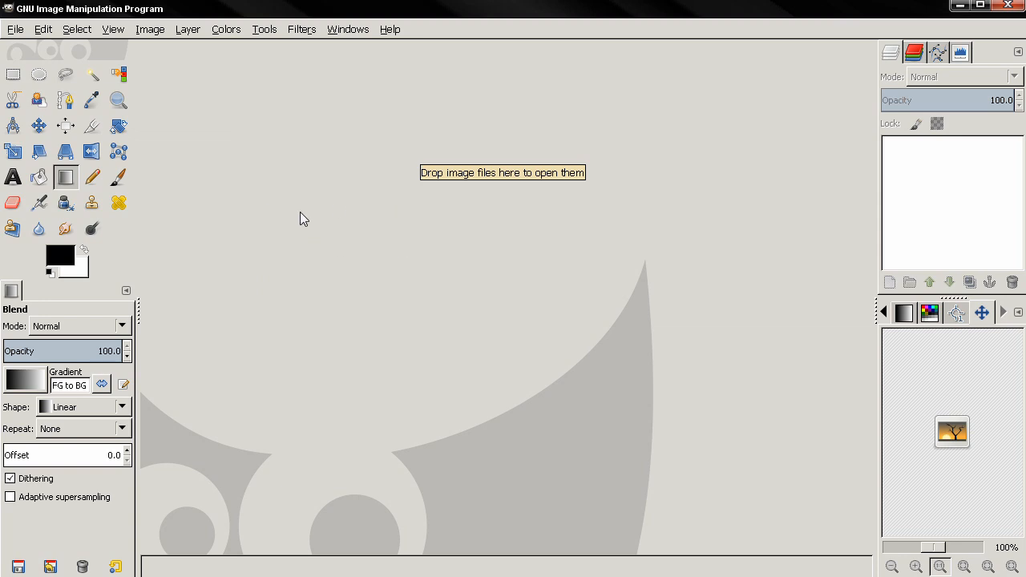
{"action": "mouse_move", "coordinate": [336, 247]}
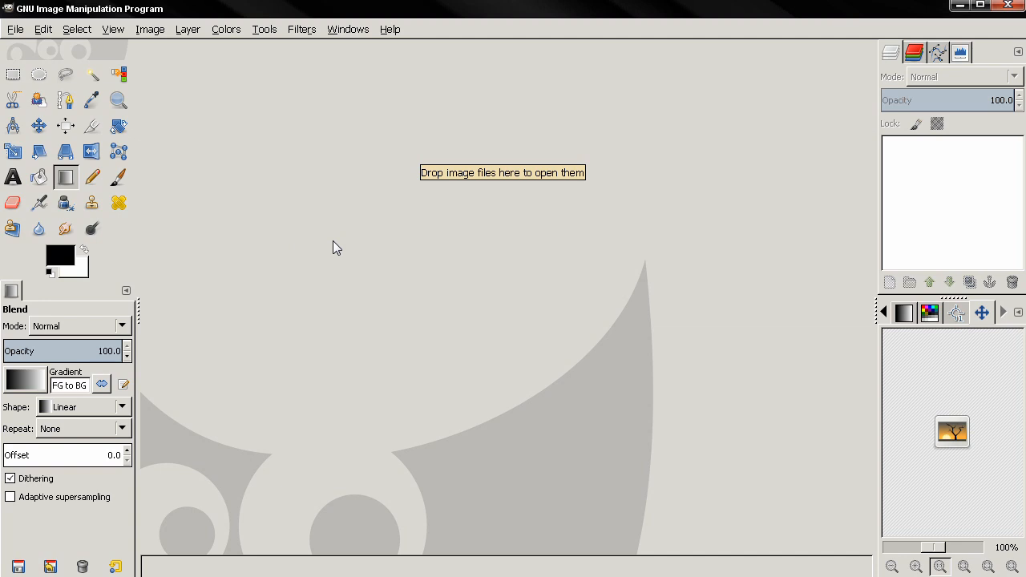
{"action": "mouse_move", "coordinate": [242, 268]}
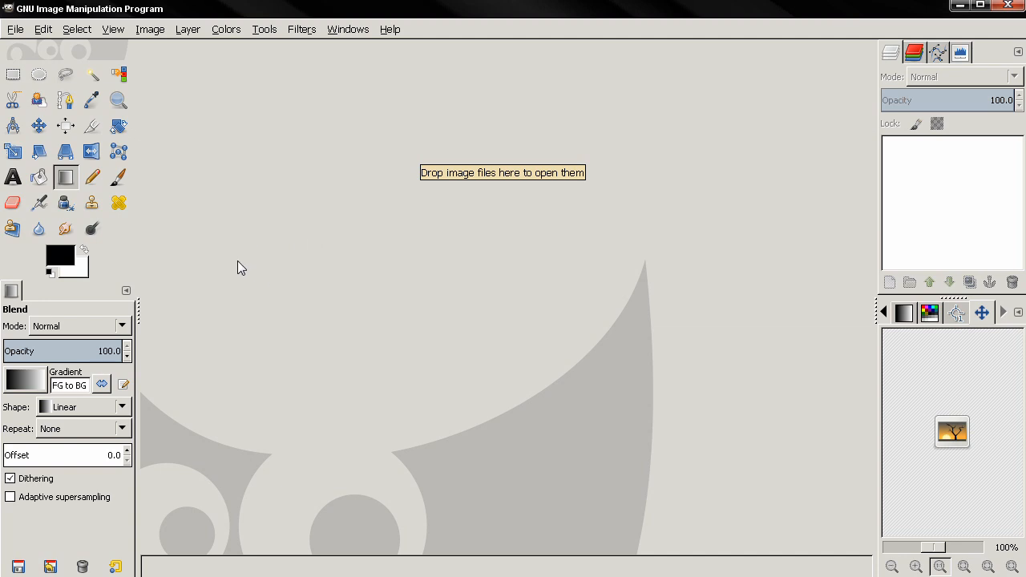
{"action": "mouse_move", "coordinate": [279, 253]}
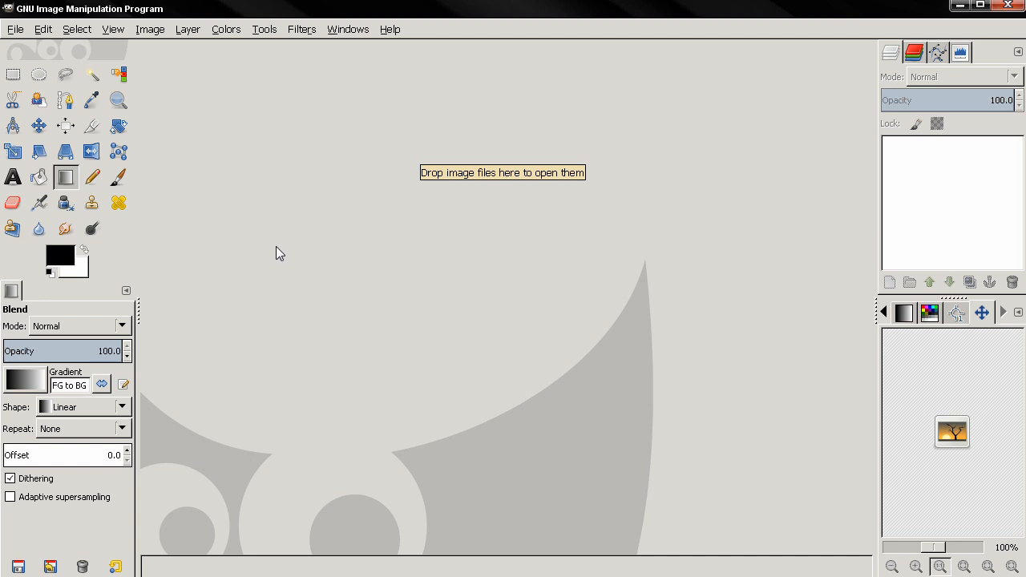
{"action": "mouse_move", "coordinate": [317, 199]}
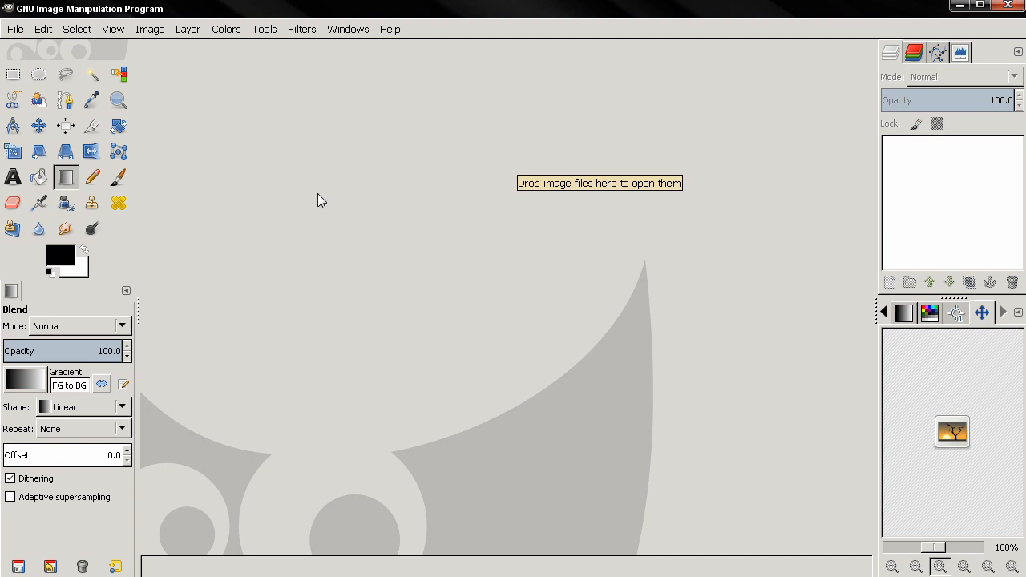
{"action": "mouse_move", "coordinate": [226, 205]}
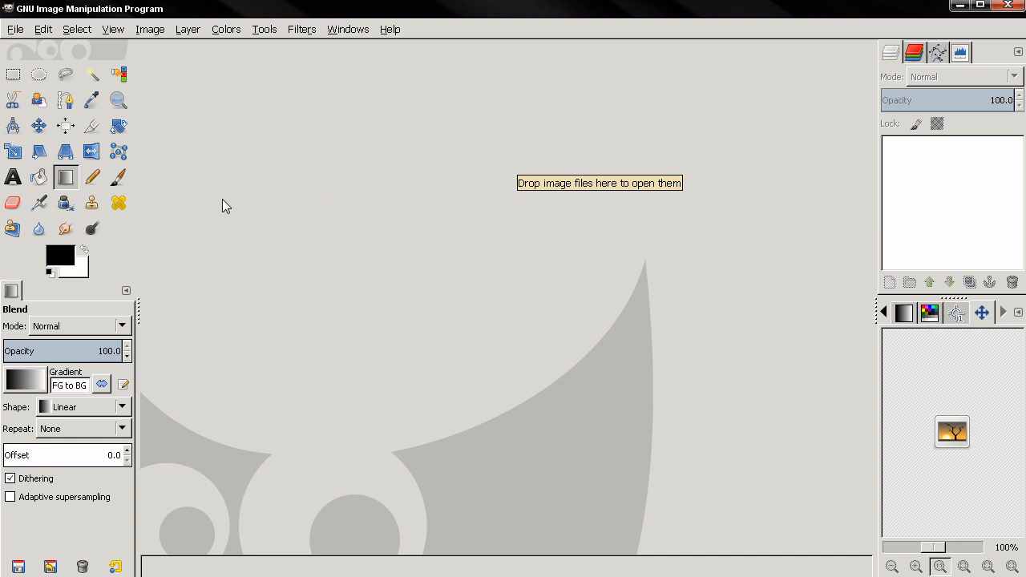
{"action": "mouse_move", "coordinate": [250, 167]}
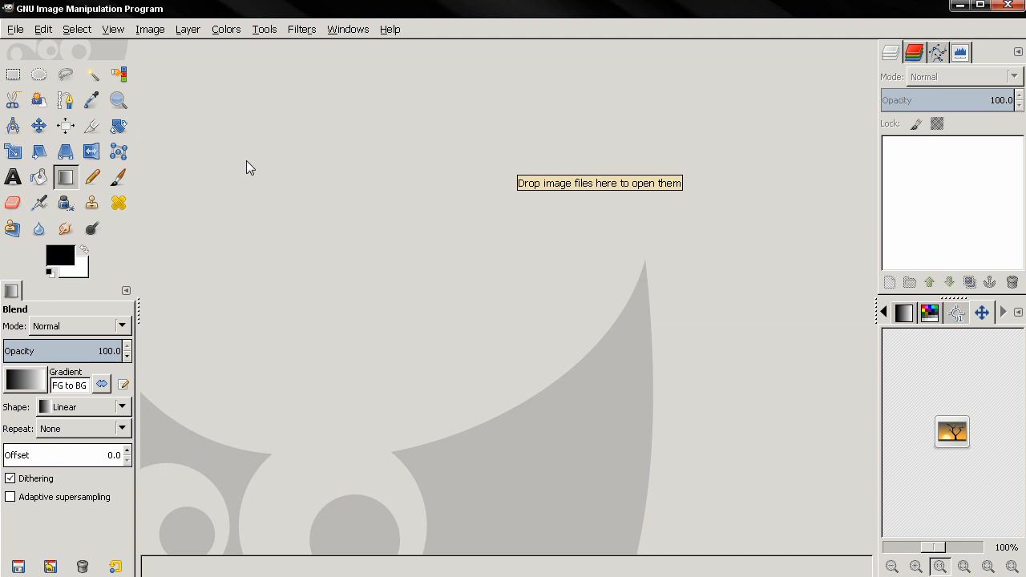
{"action": "mouse_move", "coordinate": [315, 172]}
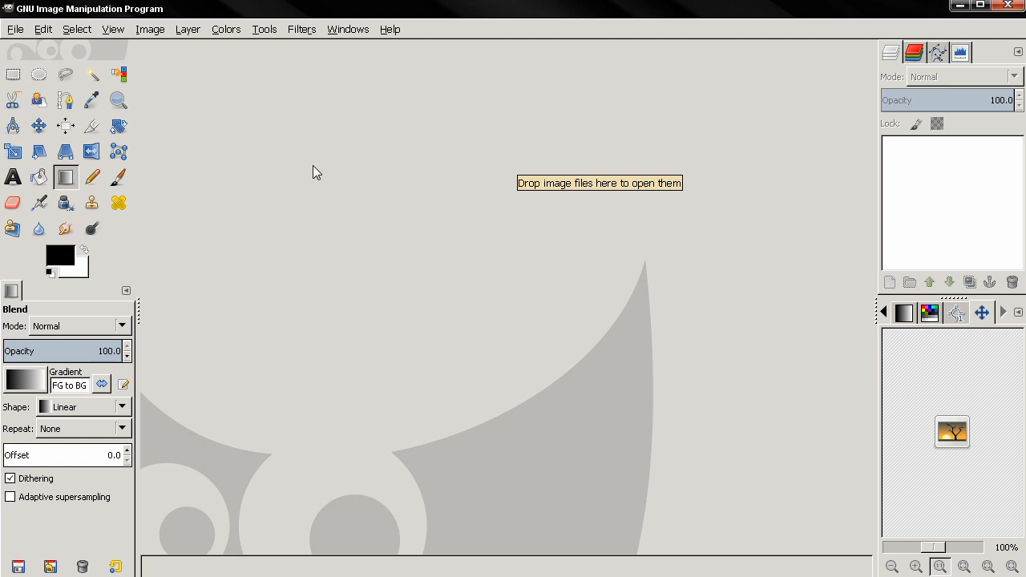
{"action": "mouse_move", "coordinate": [330, 181]}
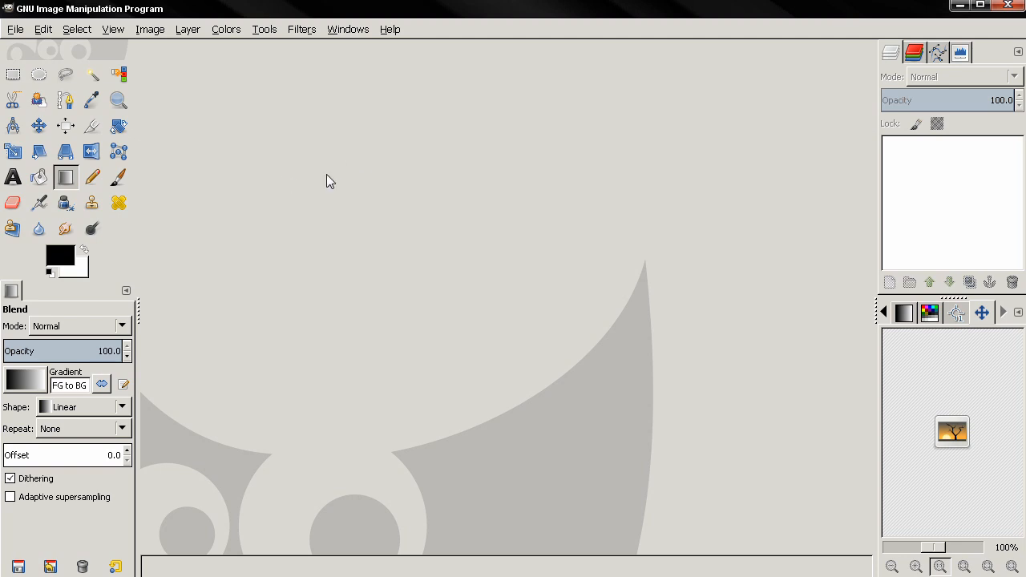
{"action": "mouse_move", "coordinate": [293, 197]}
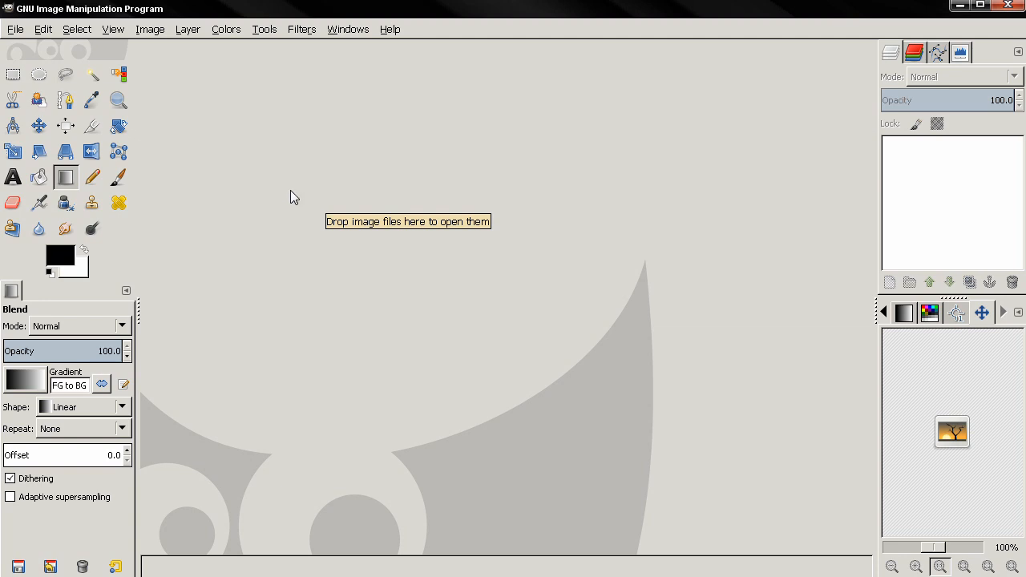
{"action": "mouse_move", "coordinate": [230, 257]}
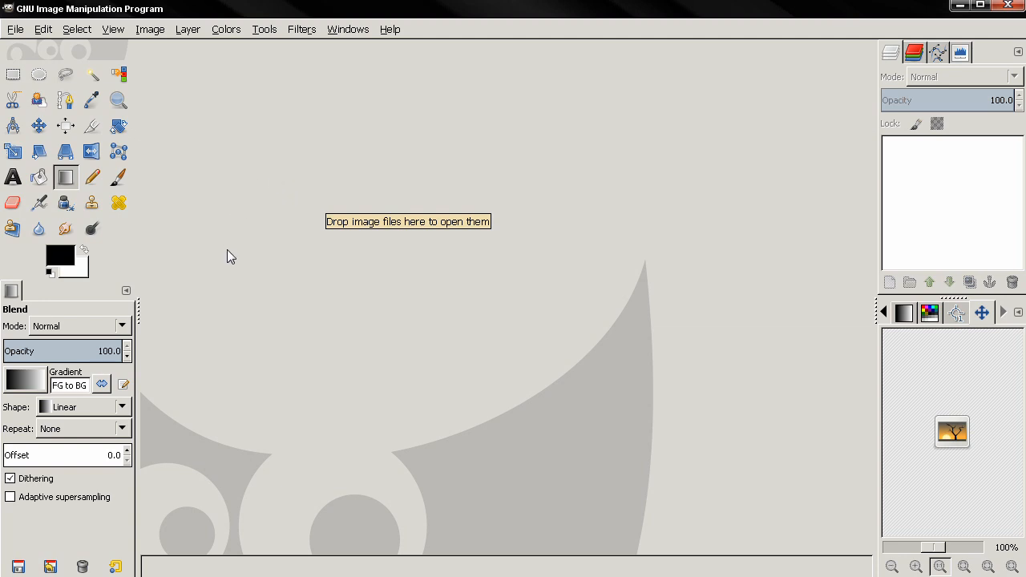
{"action": "mouse_move", "coordinate": [457, 313]}
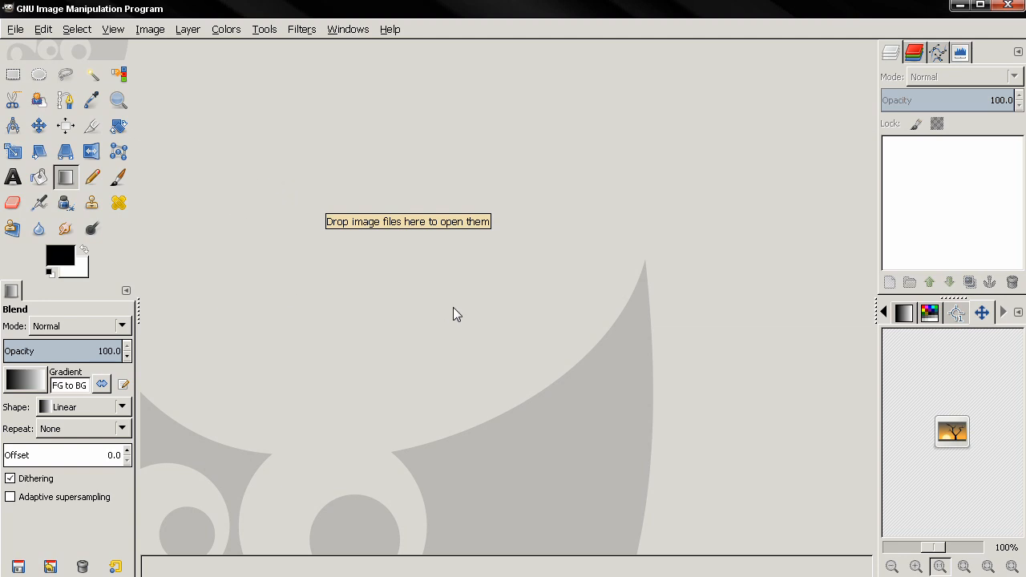
{"action": "mouse_move", "coordinate": [522, 305]}
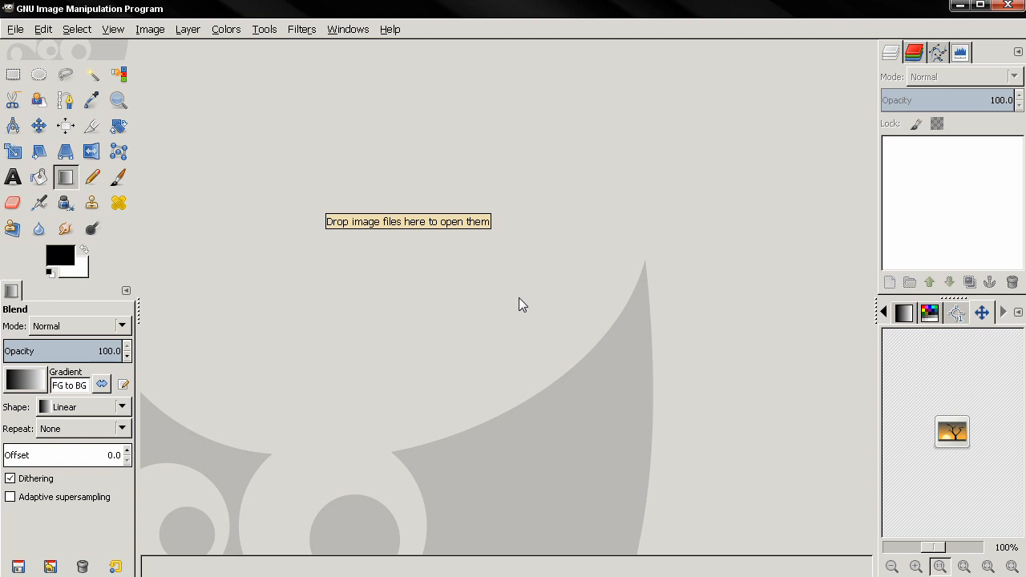
{"action": "mouse_move", "coordinate": [340, 313]}
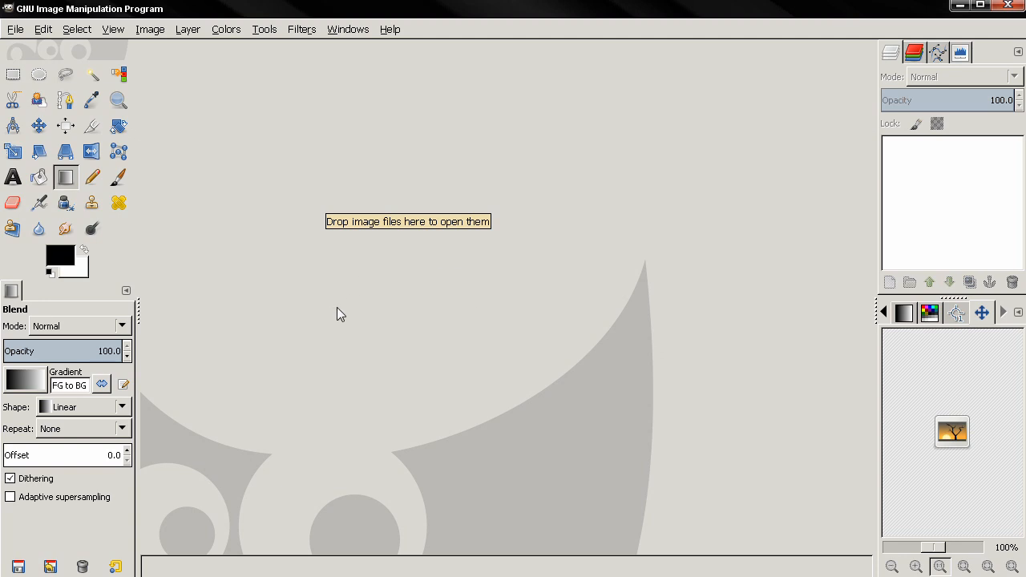
{"action": "mouse_move", "coordinate": [223, 166]}
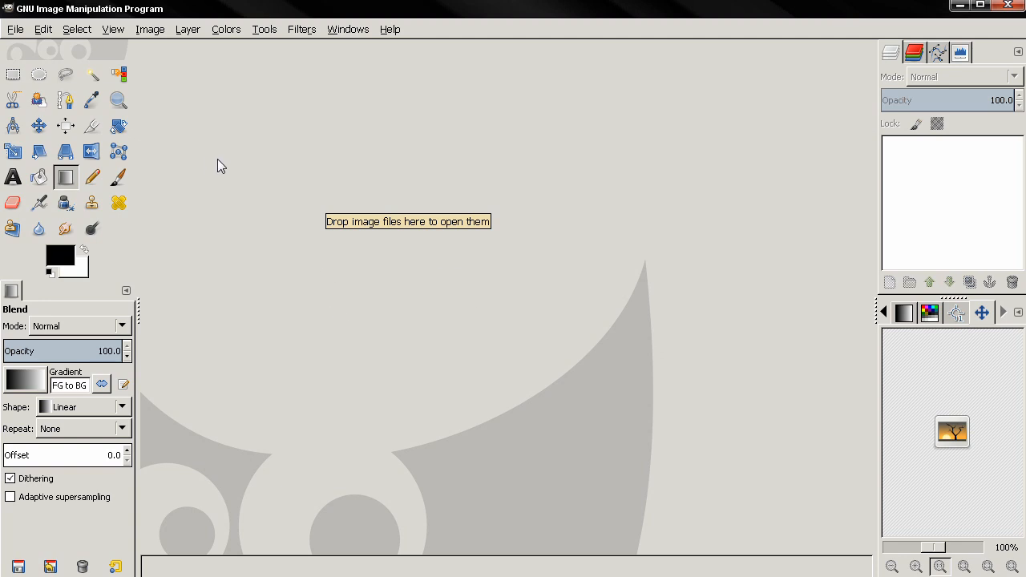
{"action": "mouse_move", "coordinate": [236, 222]}
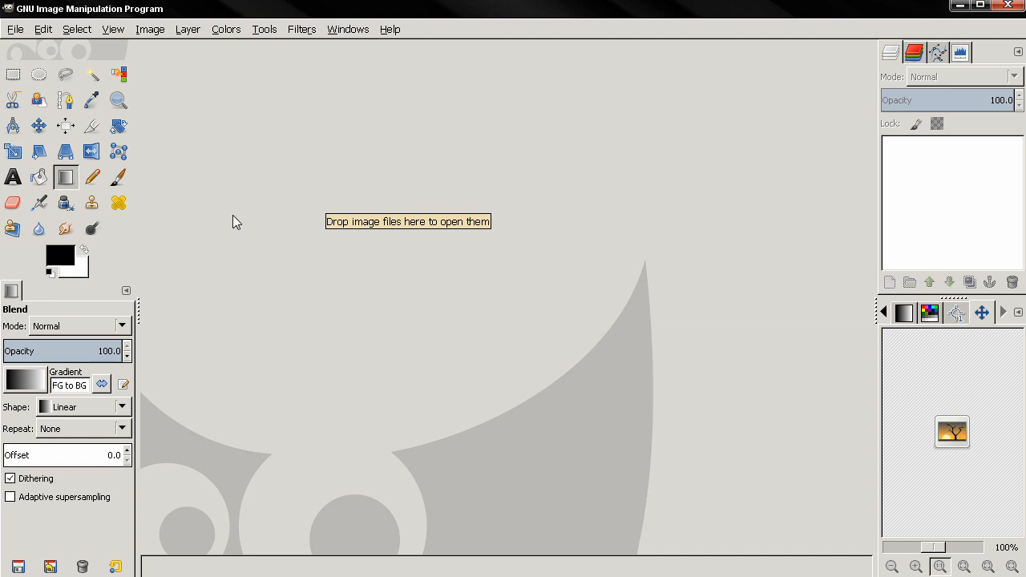
{"action": "mouse_move", "coordinate": [228, 205]}
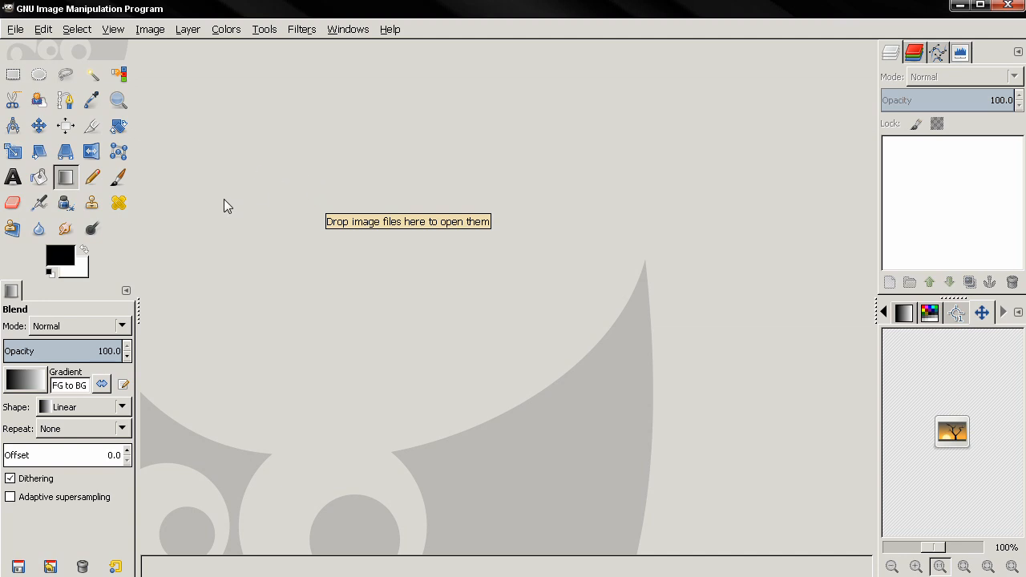
{"action": "mouse_move", "coordinate": [309, 149]}
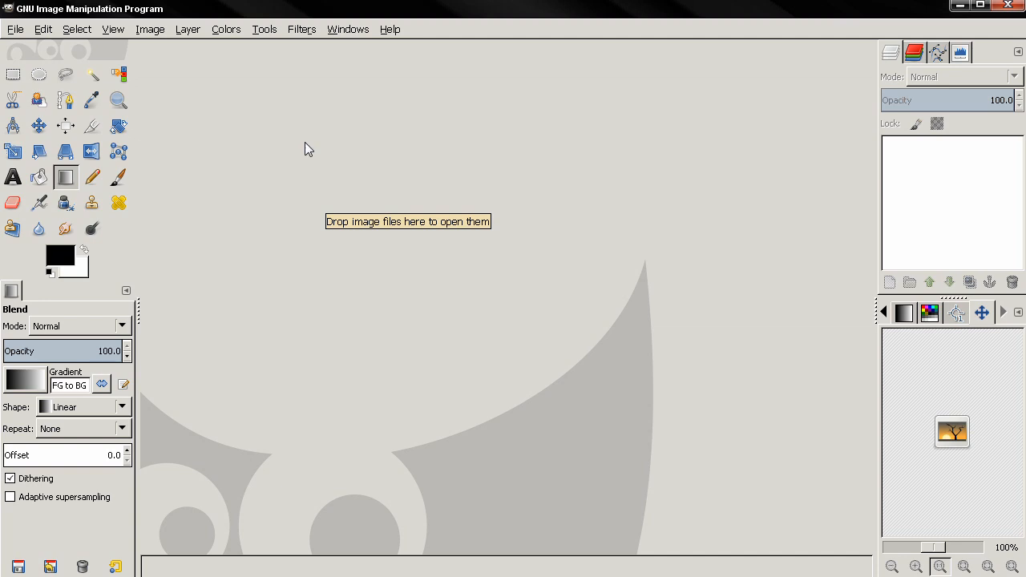
{"action": "mouse_move", "coordinate": [237, 225]}
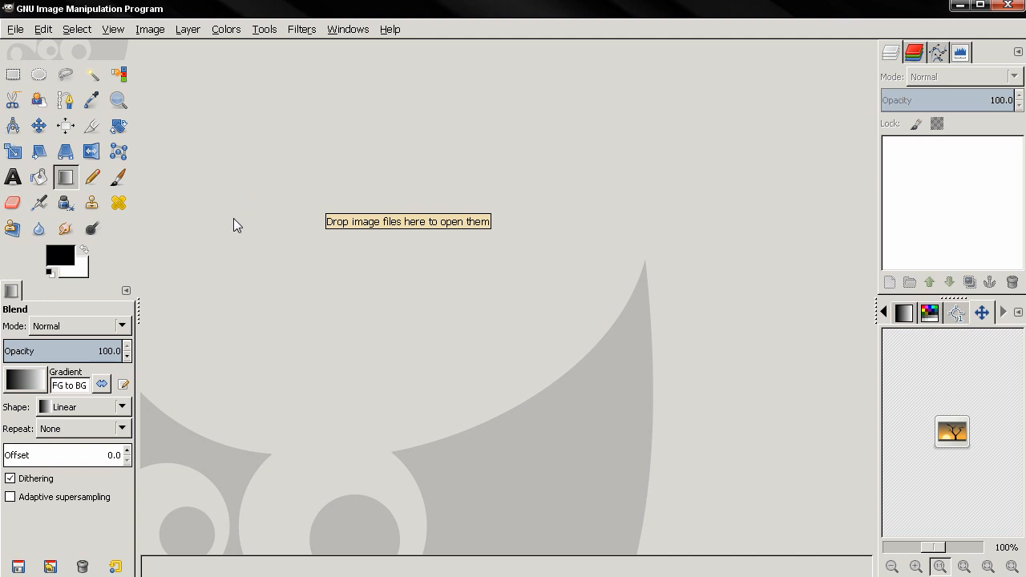
{"action": "mouse_move", "coordinate": [439, 277]}
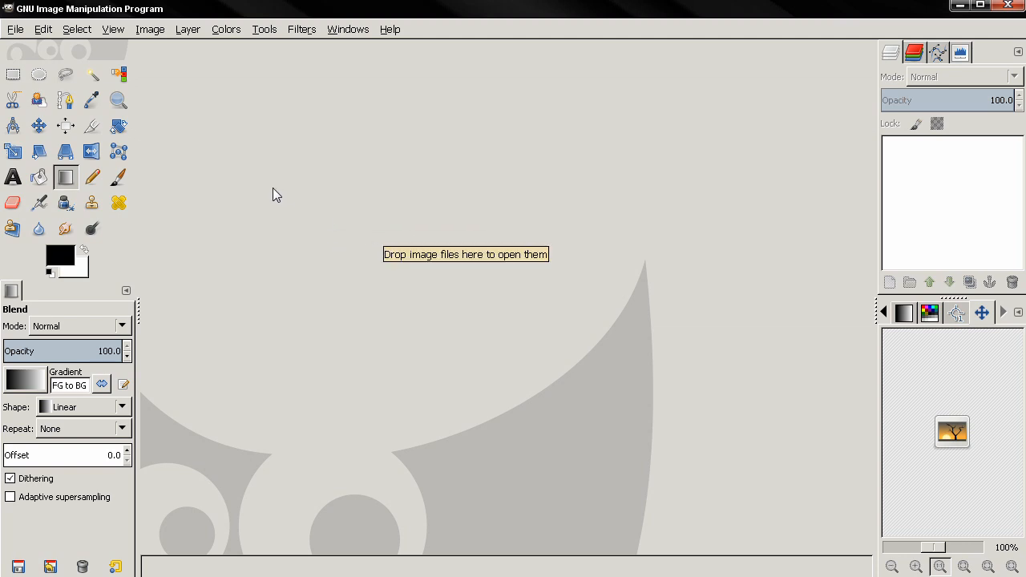
{"action": "mouse_move", "coordinate": [271, 220]}
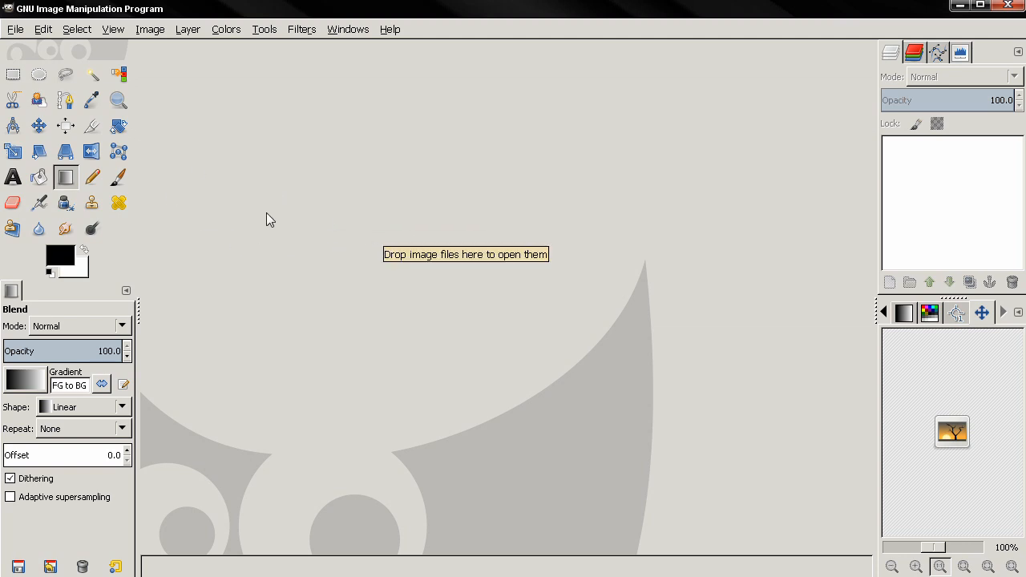
{"action": "mouse_move", "coordinate": [336, 162]}
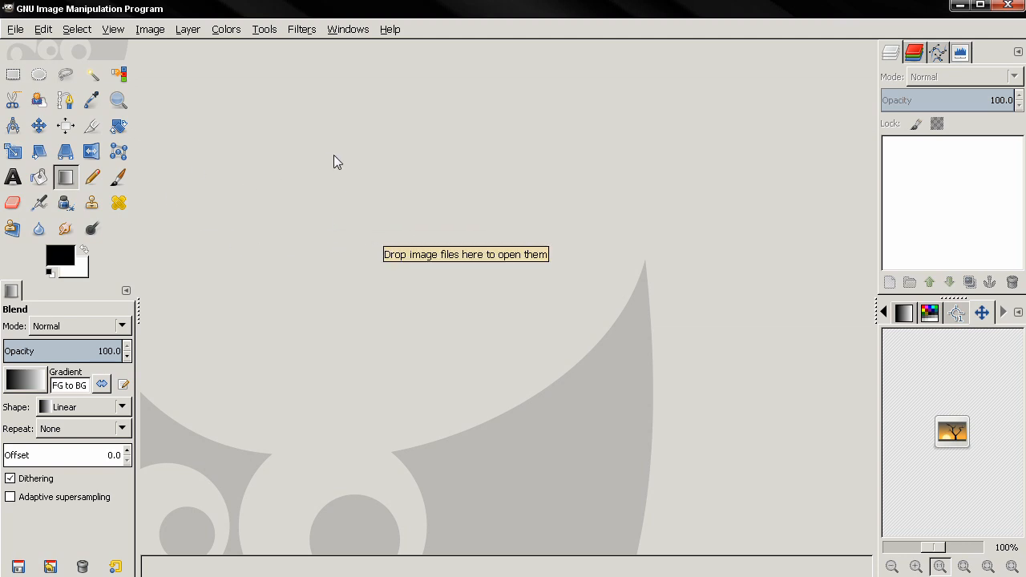
{"action": "mouse_move", "coordinate": [279, 174]}
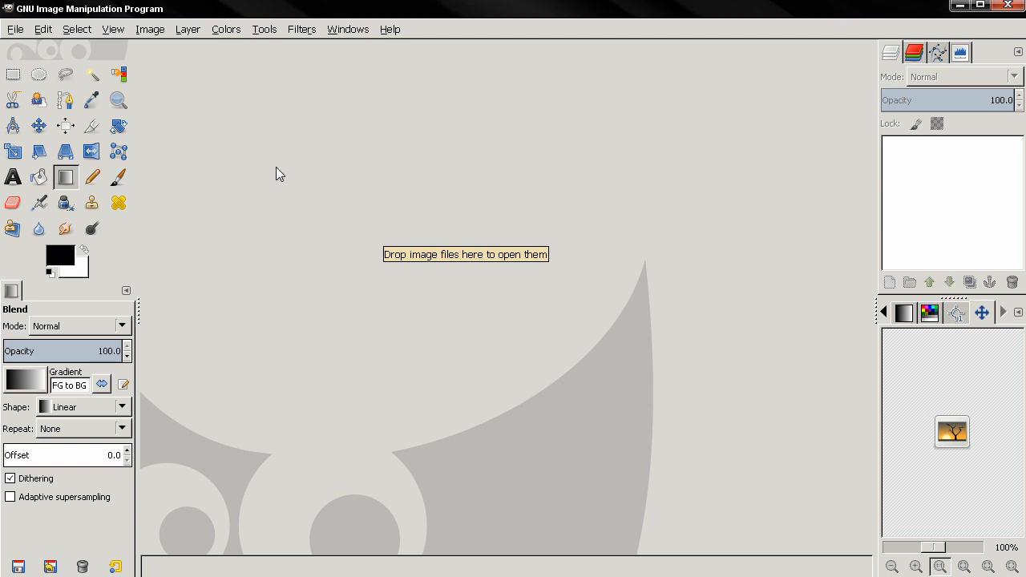
{"action": "mouse_move", "coordinate": [253, 162]}
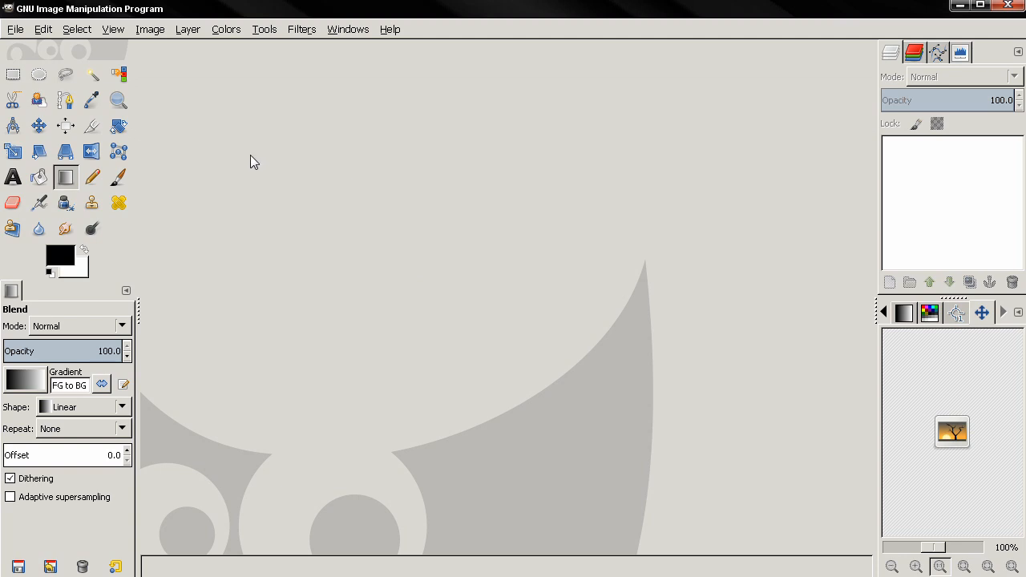
{"action": "mouse_move", "coordinate": [223, 168]}
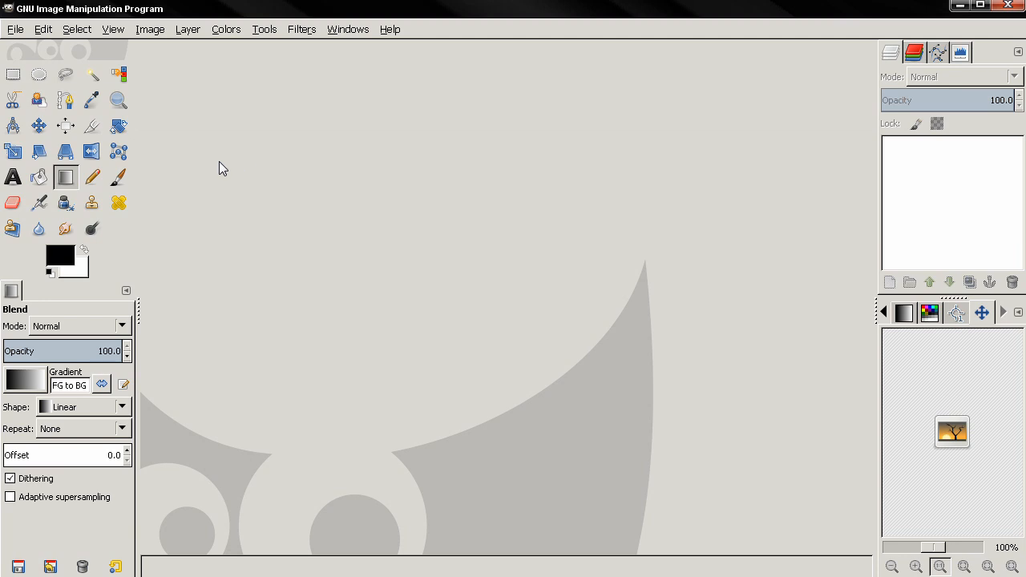
{"action": "mouse_move", "coordinate": [143, 158]}
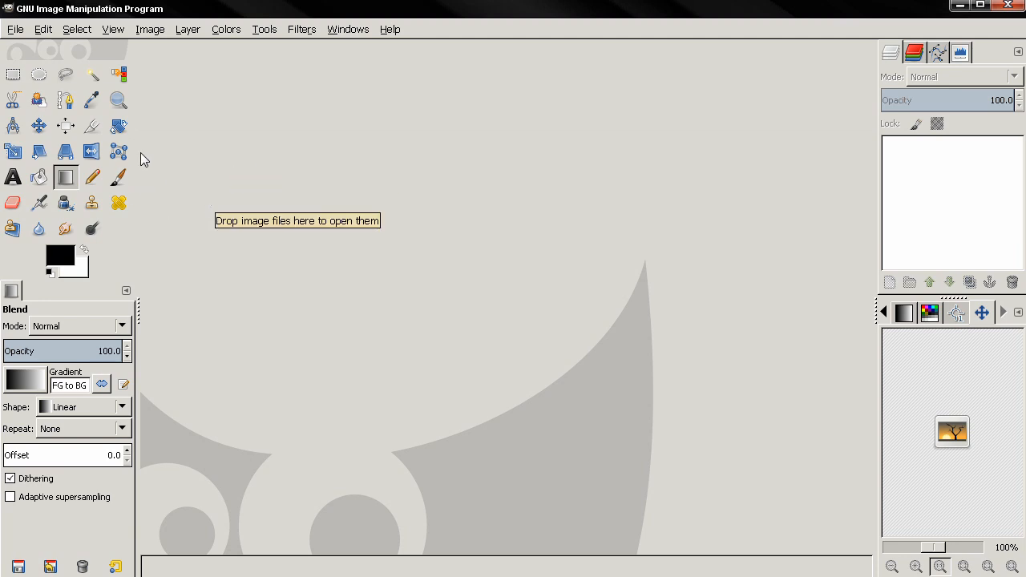
{"action": "mouse_move", "coordinate": [201, 149]}
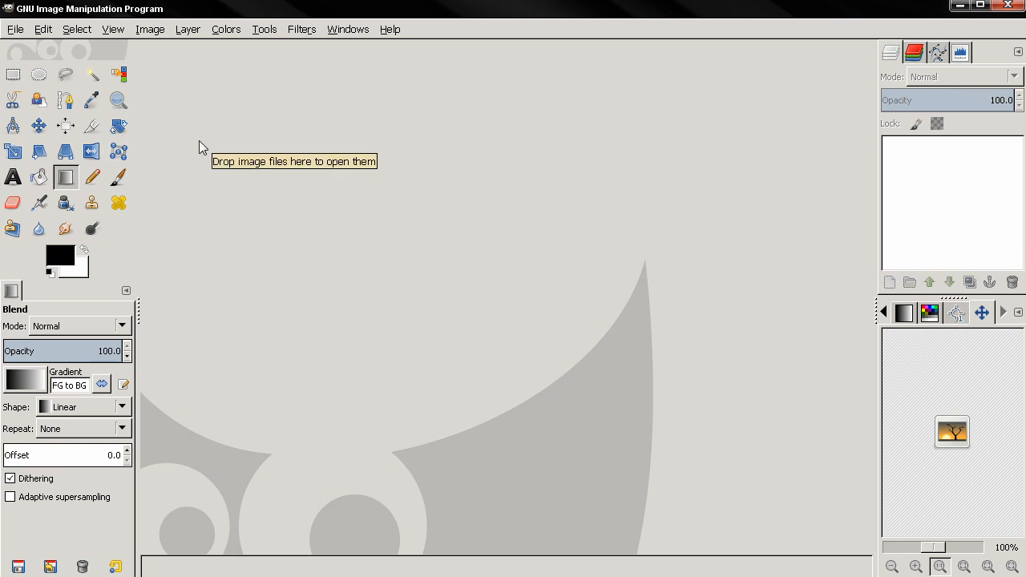
{"action": "mouse_move", "coordinate": [833, 198]}
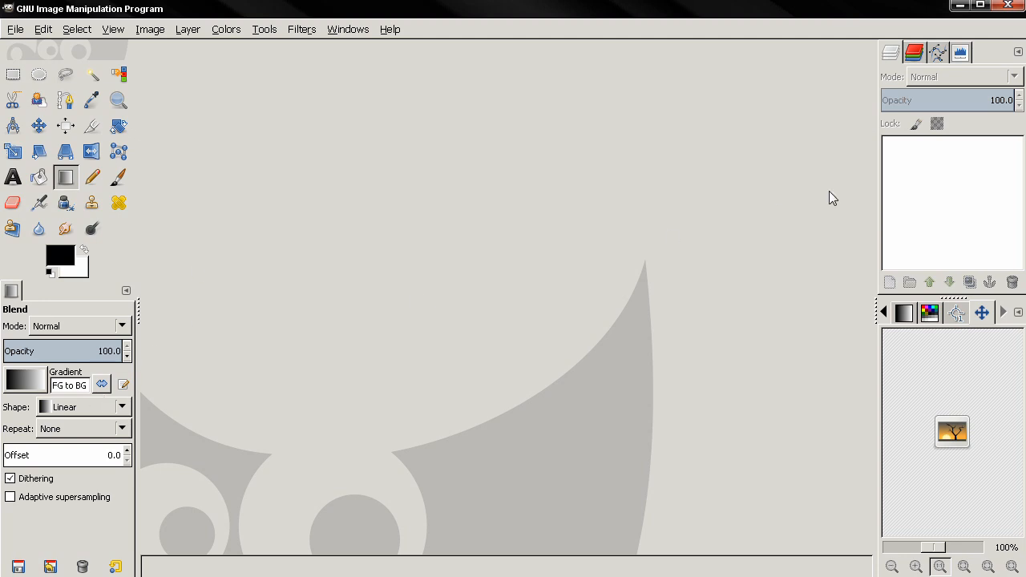
{"action": "mouse_move", "coordinate": [373, 77]}
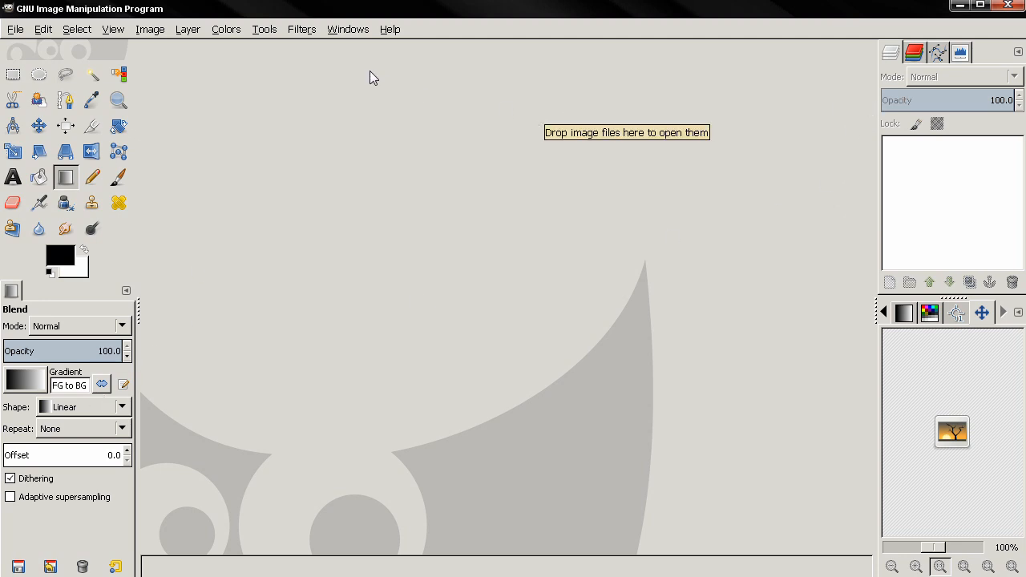
- Enable single-window mode, select the Paintbrush, and start a new image from the 640x480 template
{"action": "left_click", "coordinate": [348, 29]}
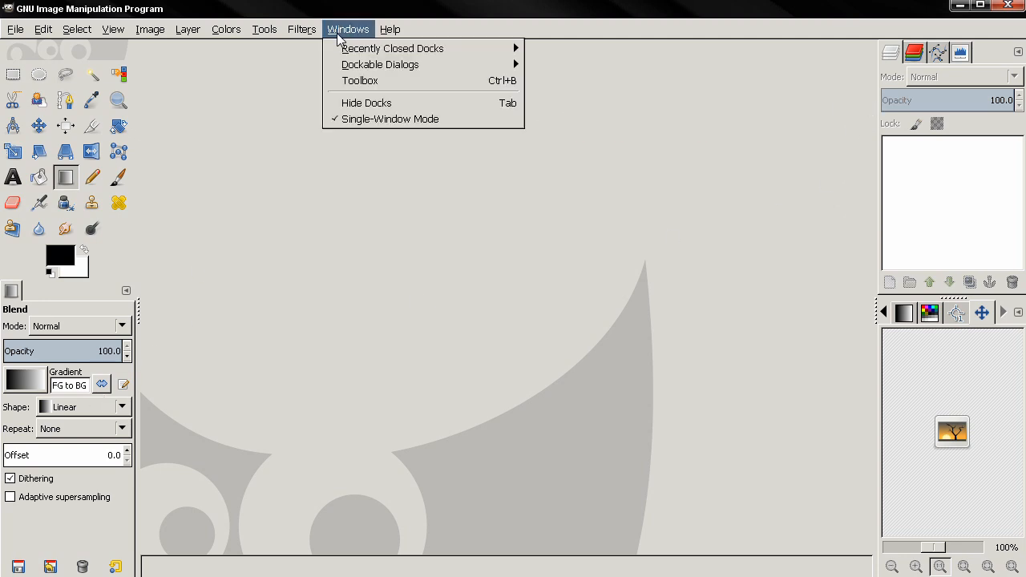
{"action": "mouse_move", "coordinate": [391, 118]}
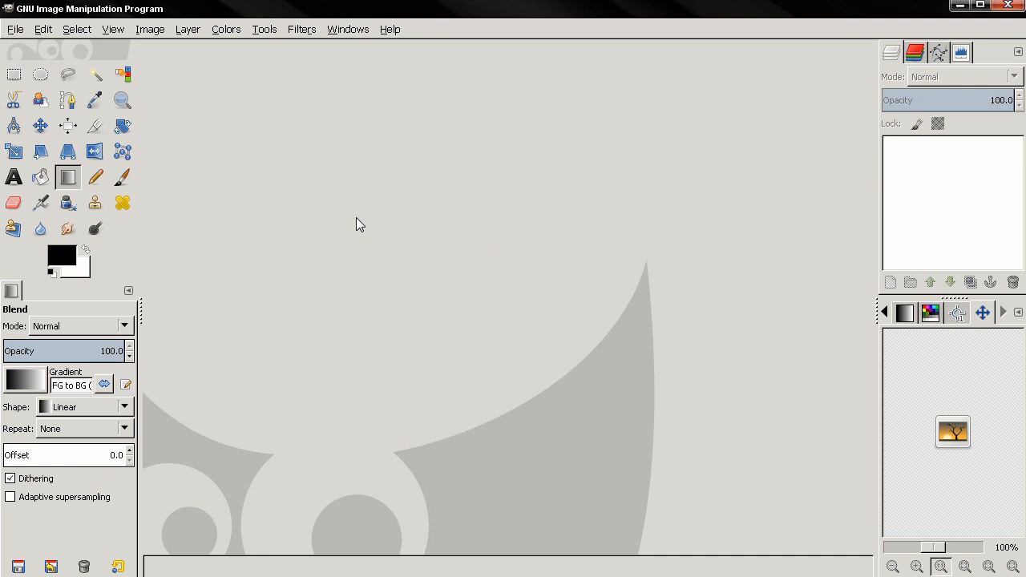
{"action": "left_click", "coordinate": [122, 176]}
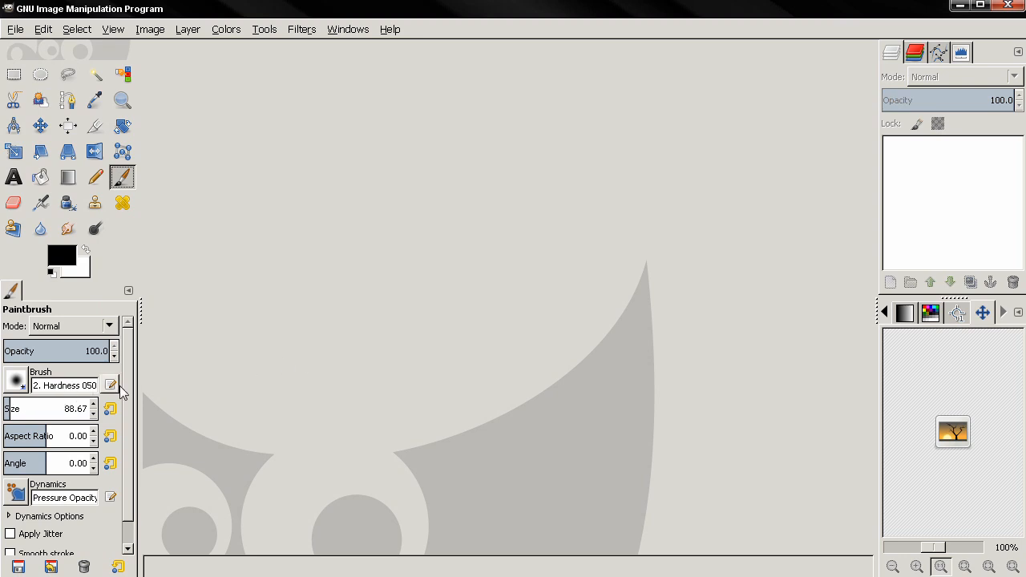
{"action": "mouse_move", "coordinate": [259, 369]}
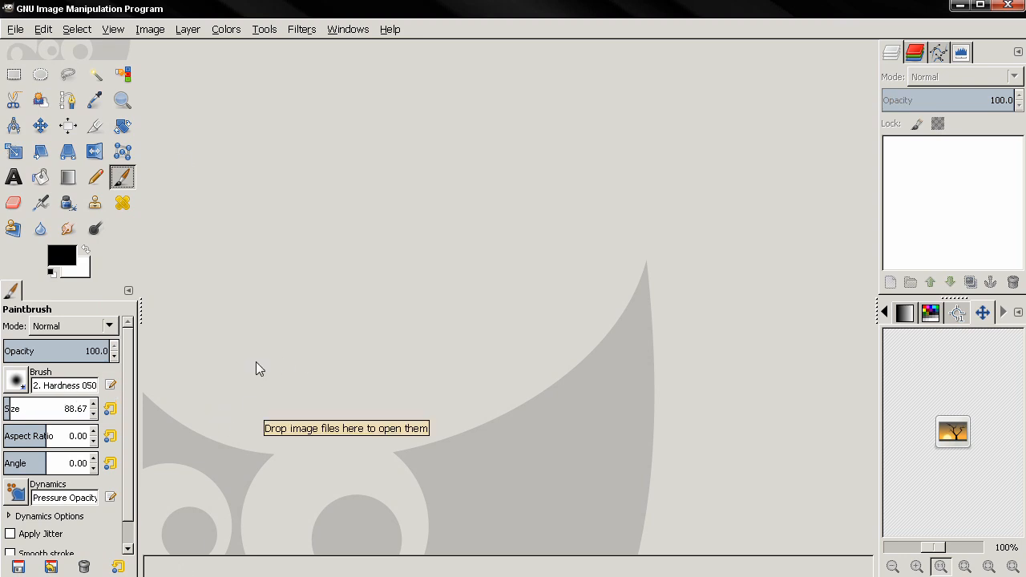
{"action": "left_click", "coordinate": [14, 29]}
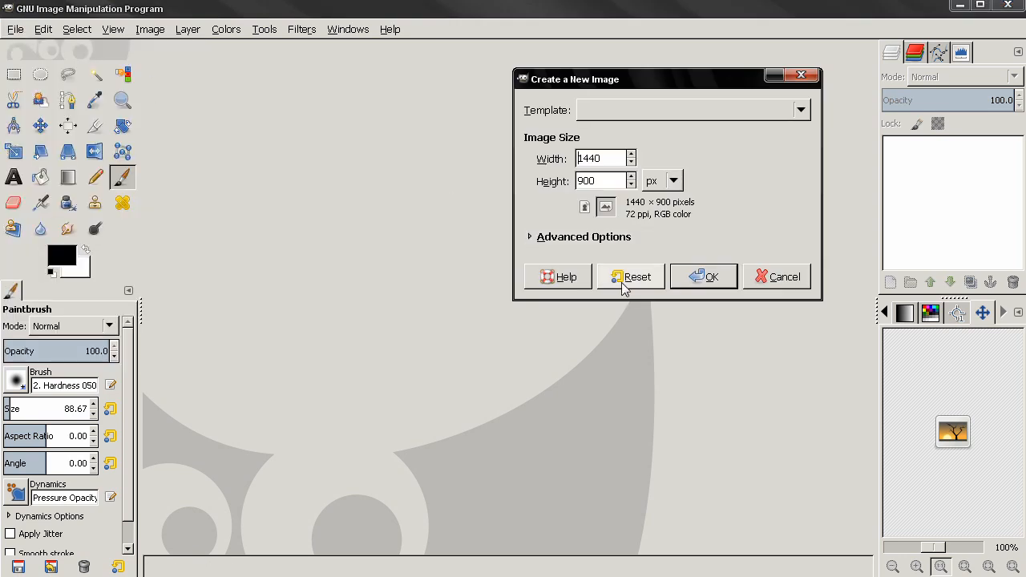
{"action": "left_click", "coordinate": [800, 110]}
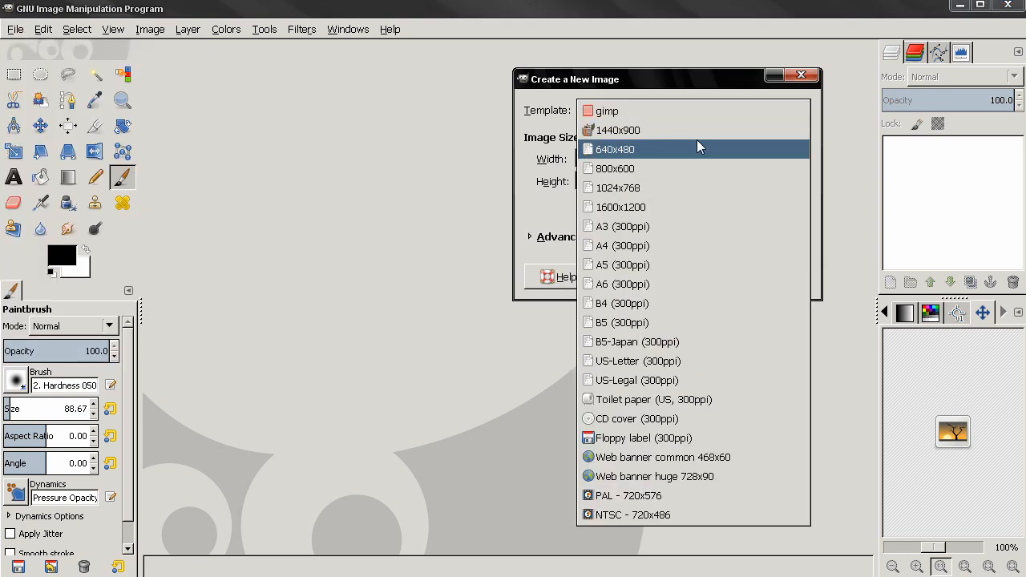
{"action": "left_click", "coordinate": [615, 149]}
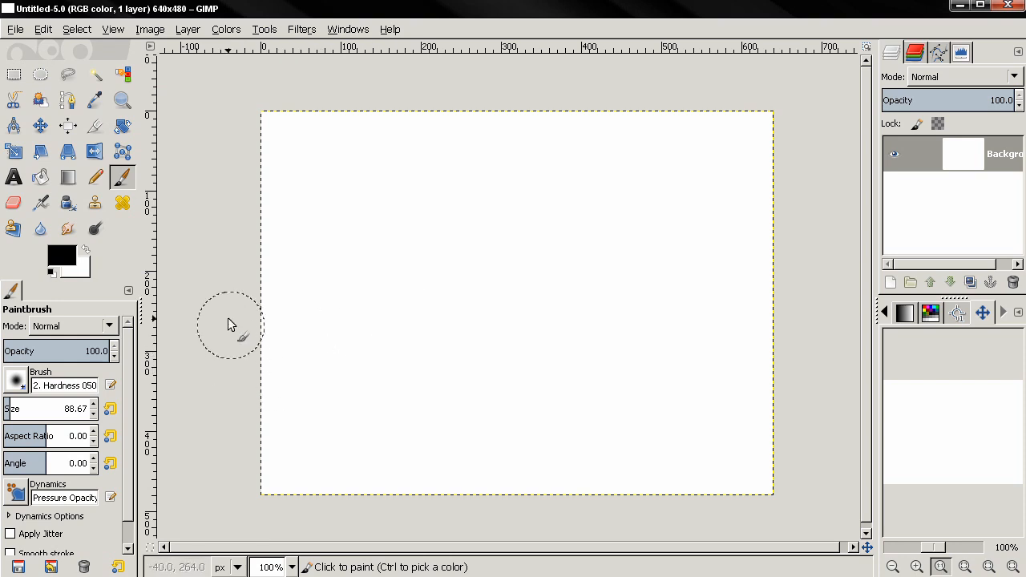
{"action": "mouse_move", "coordinate": [209, 296]}
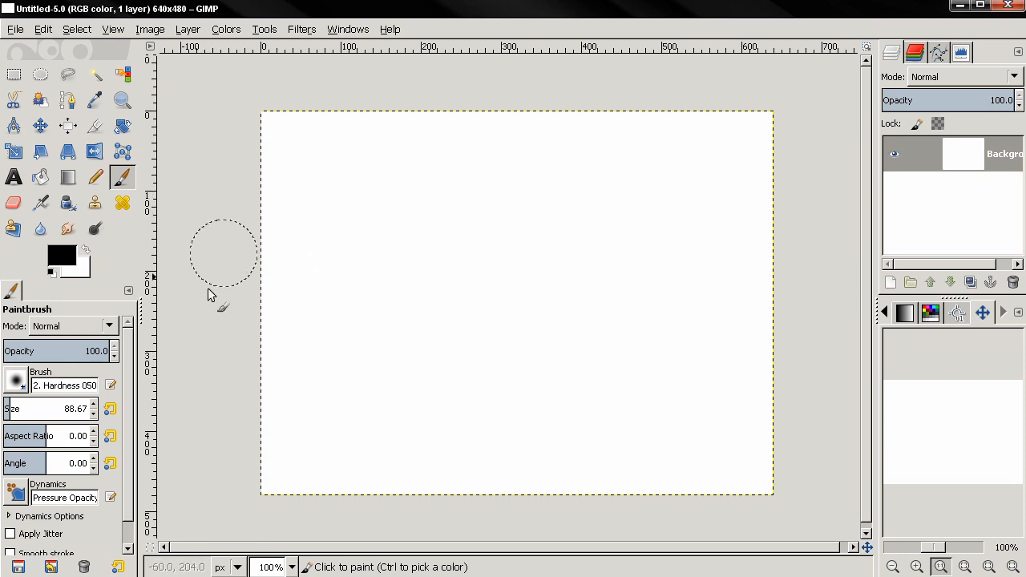
{"action": "mouse_move", "coordinate": [331, 152]}
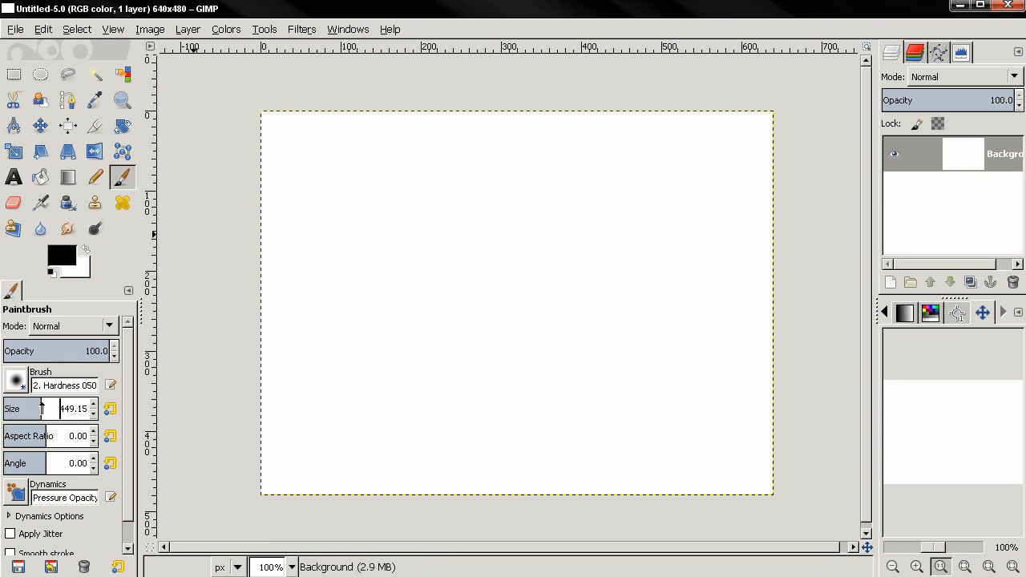
{"action": "mouse_move", "coordinate": [380, 270]}
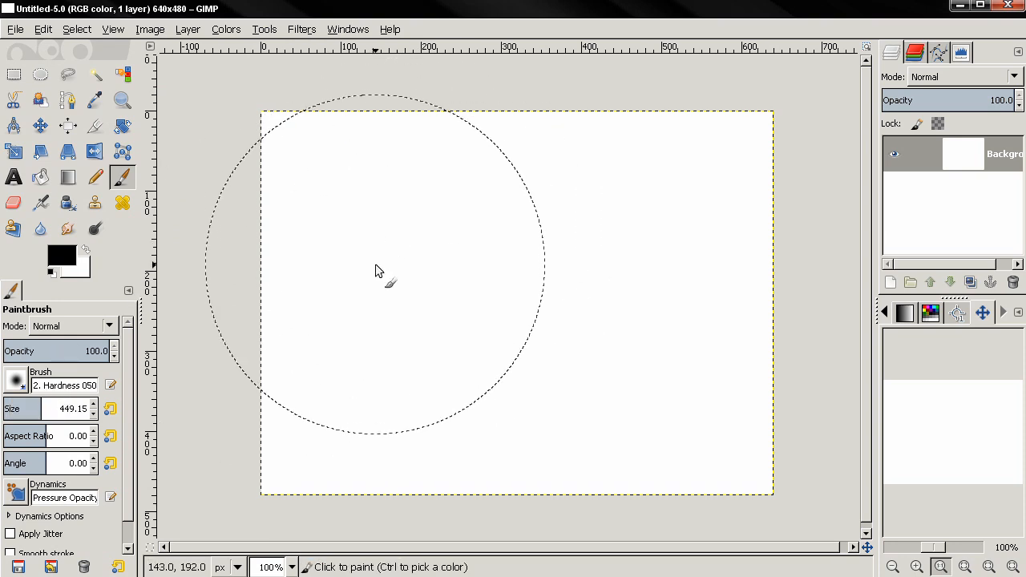
{"action": "mouse_move", "coordinate": [361, 272]}
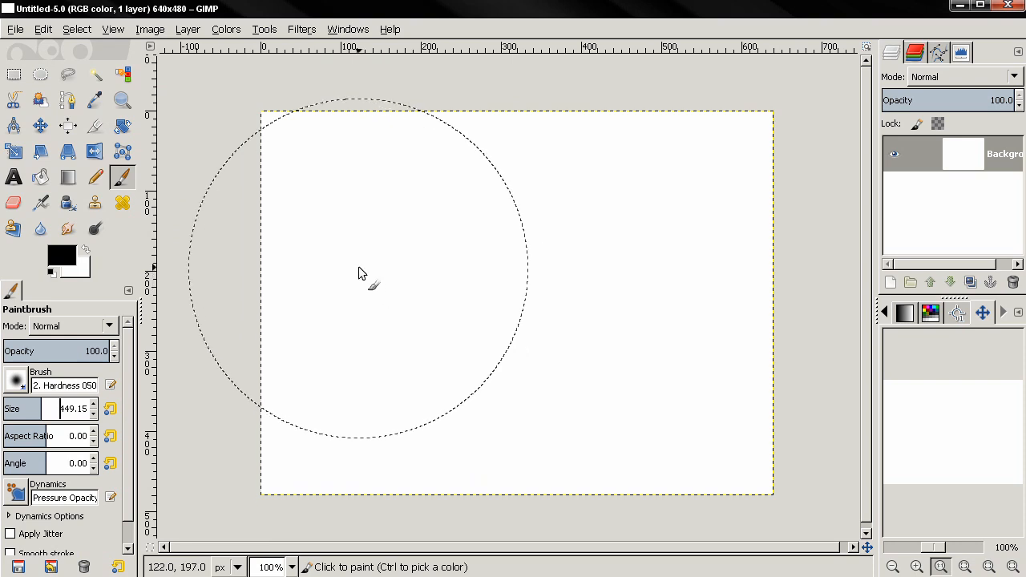
{"action": "mouse_move", "coordinate": [339, 233]}
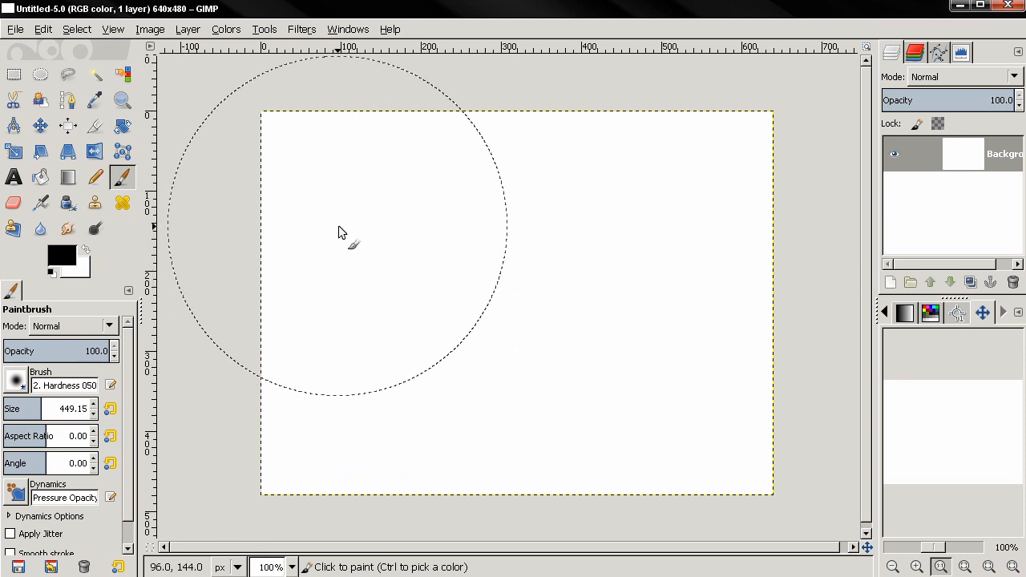
- Bring up the File menu to reach the Save command and its XCF-only file types
{"action": "left_click", "coordinate": [15, 28]}
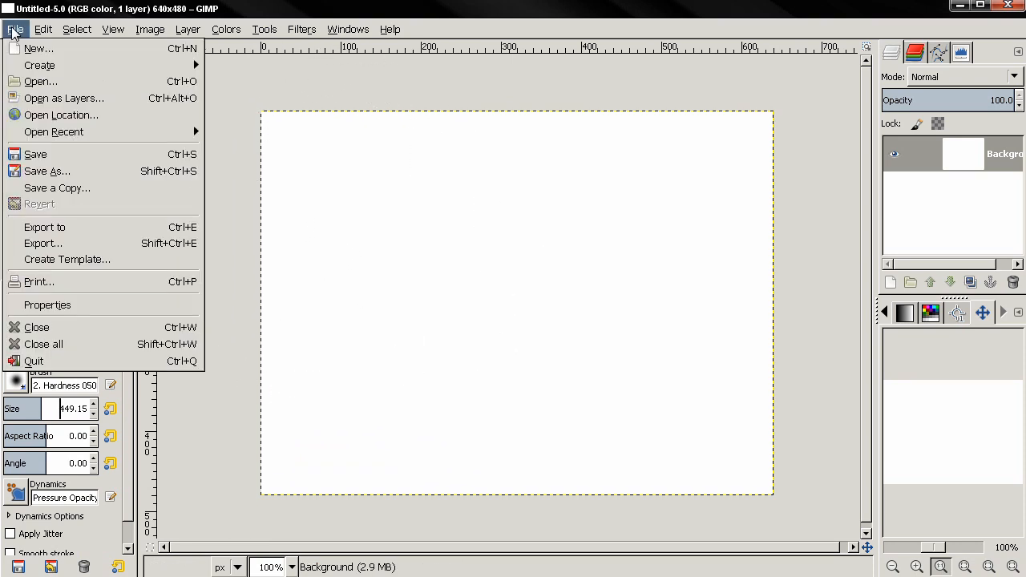
{"action": "mouse_move", "coordinate": [77, 154]}
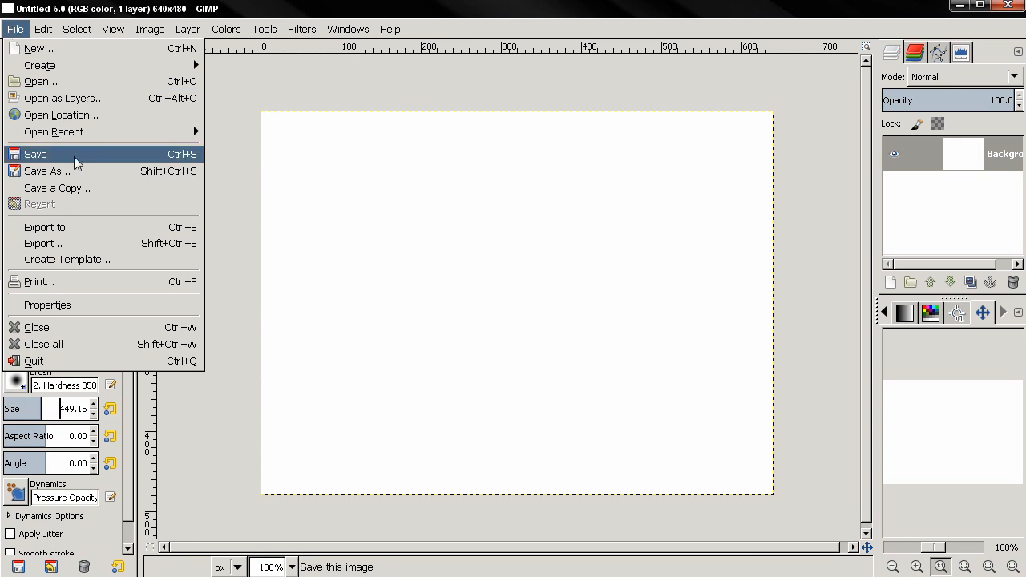
{"action": "mouse_move", "coordinate": [73, 172]}
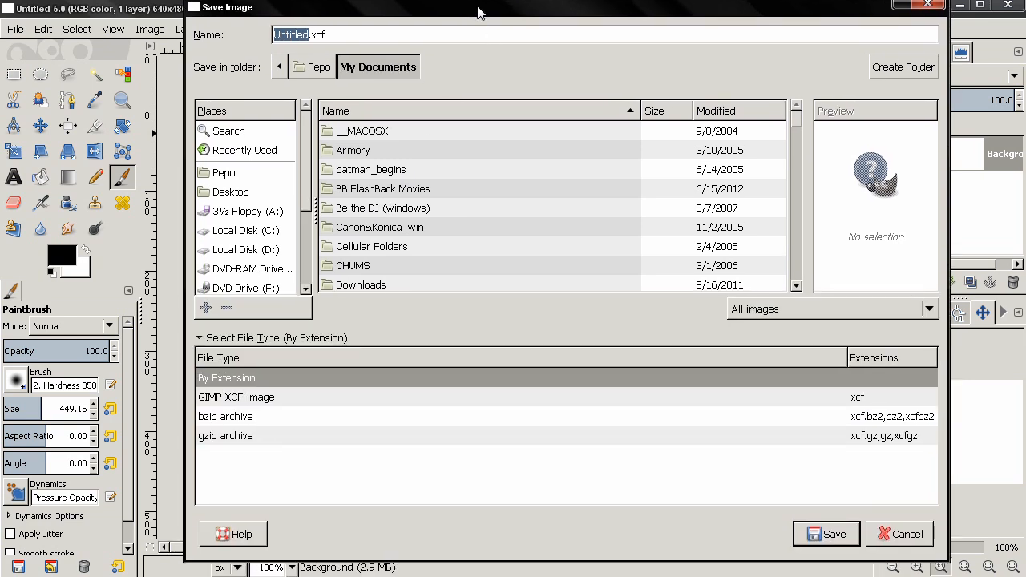
{"action": "mouse_move", "coordinate": [239, 429]}
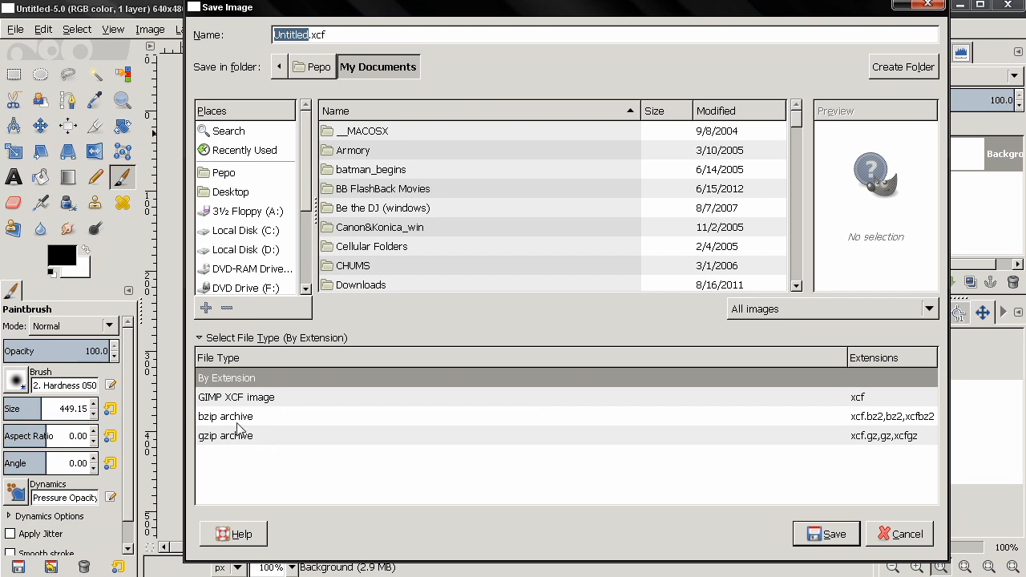
{"action": "mouse_move", "coordinate": [839, 562]}
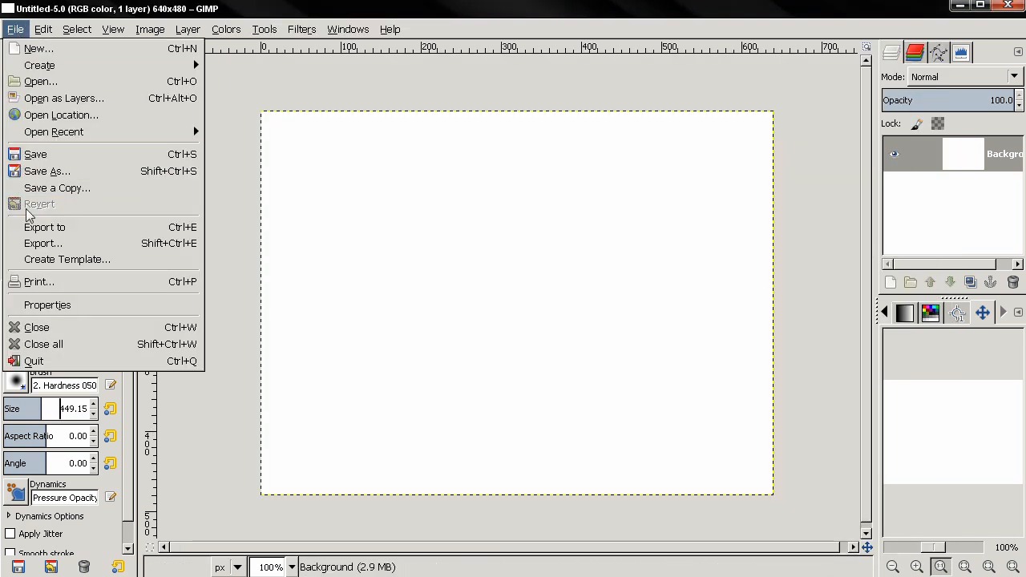
- Browse the Export dialog's long list of file types without exporting
{"action": "left_click", "coordinate": [42, 243]}
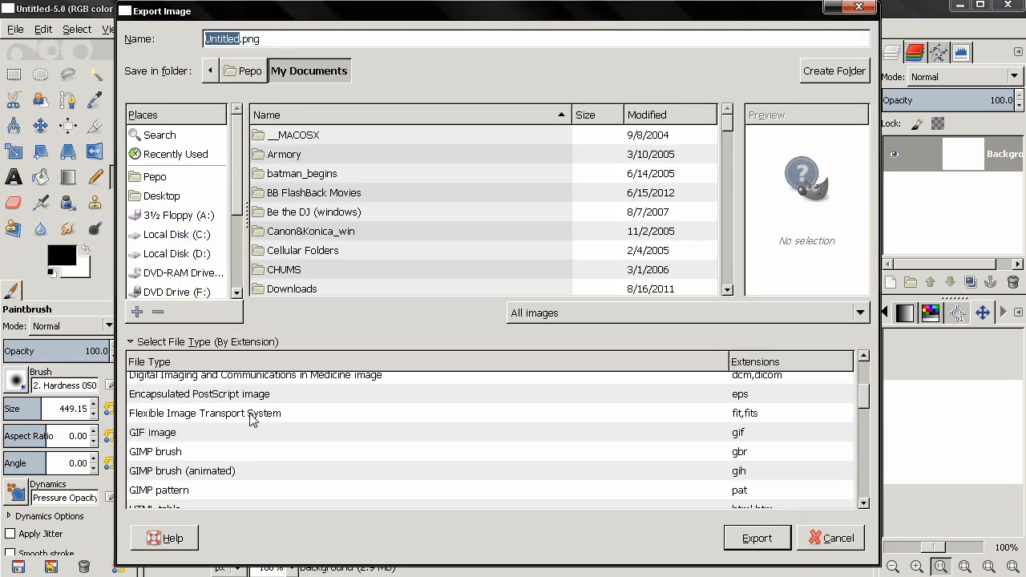
{"action": "scroll", "scroll_direction": "down", "scroll_amount": 3}
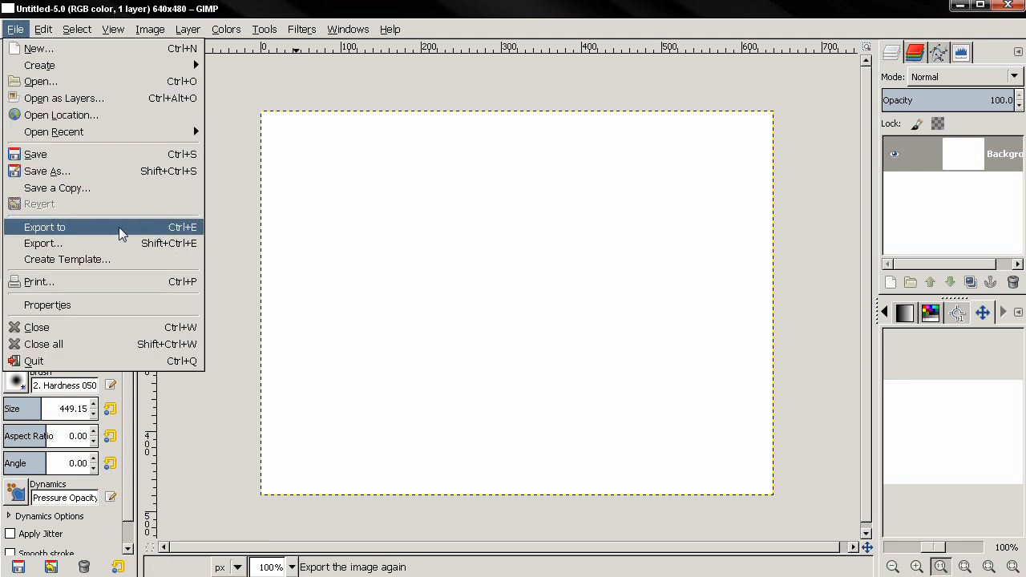
{"action": "mouse_move", "coordinate": [64, 98]}
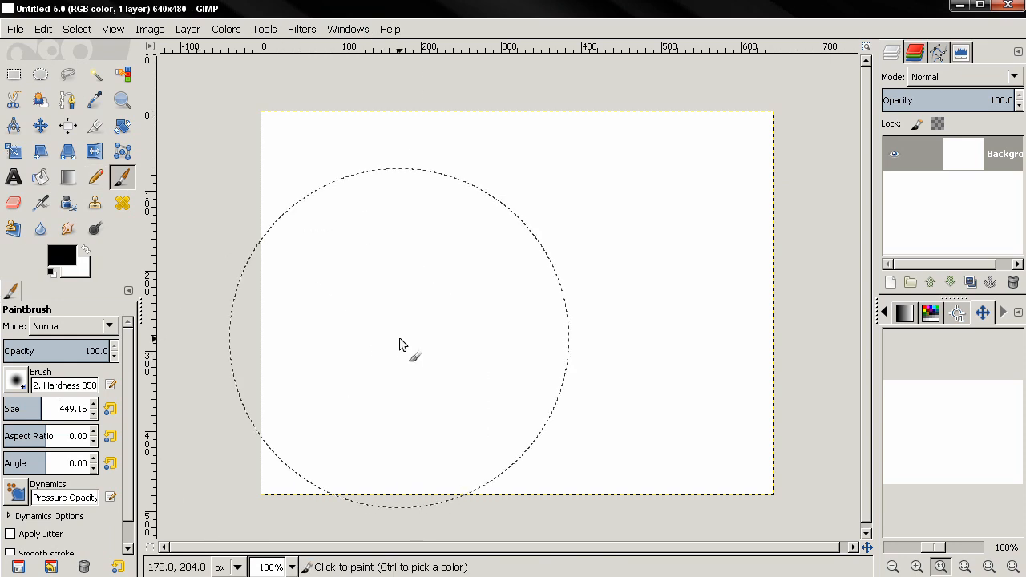
{"action": "mouse_move", "coordinate": [365, 319]}
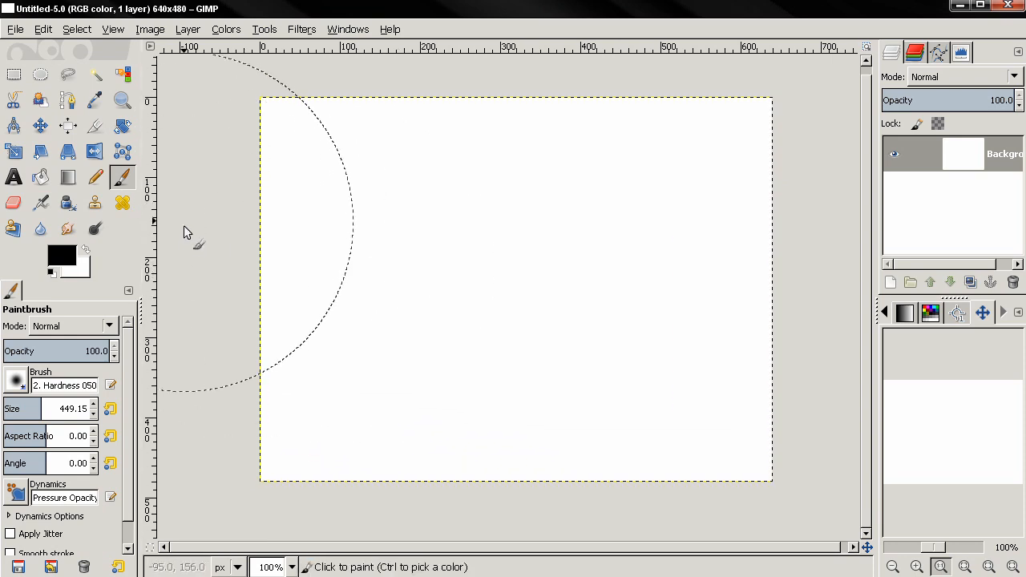
{"action": "mouse_move", "coordinate": [247, 200]}
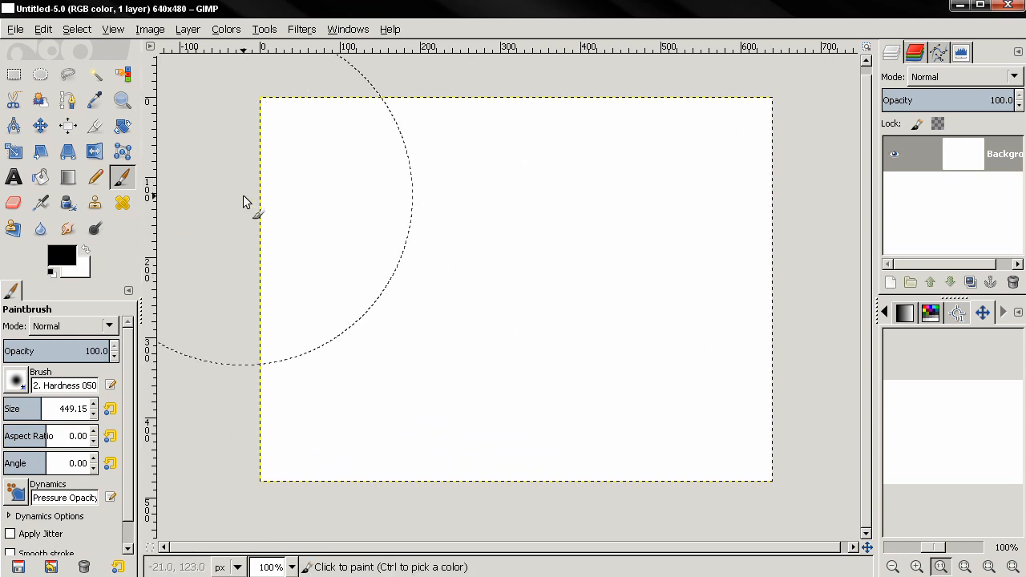
{"action": "mouse_move", "coordinate": [335, 224]}
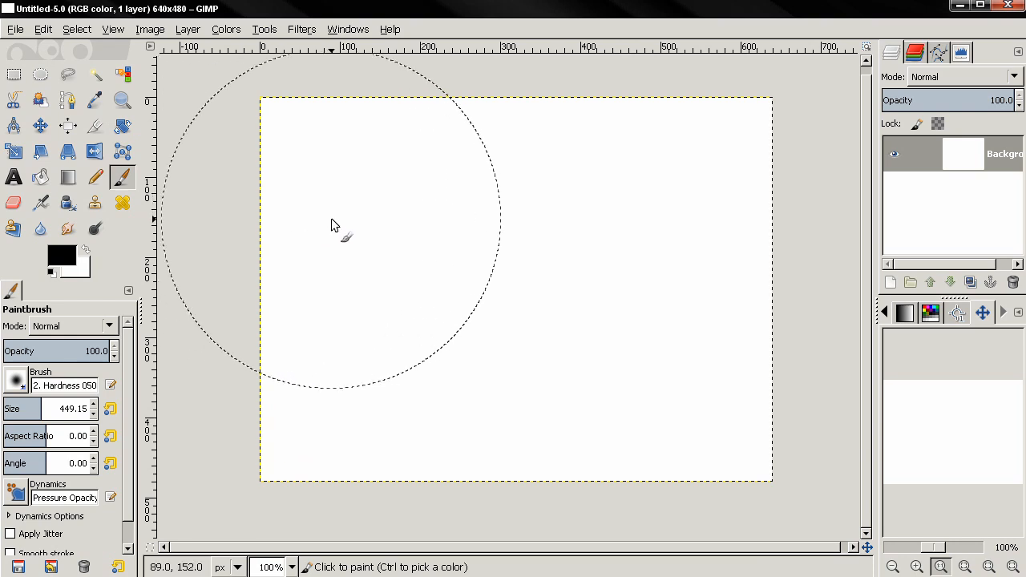